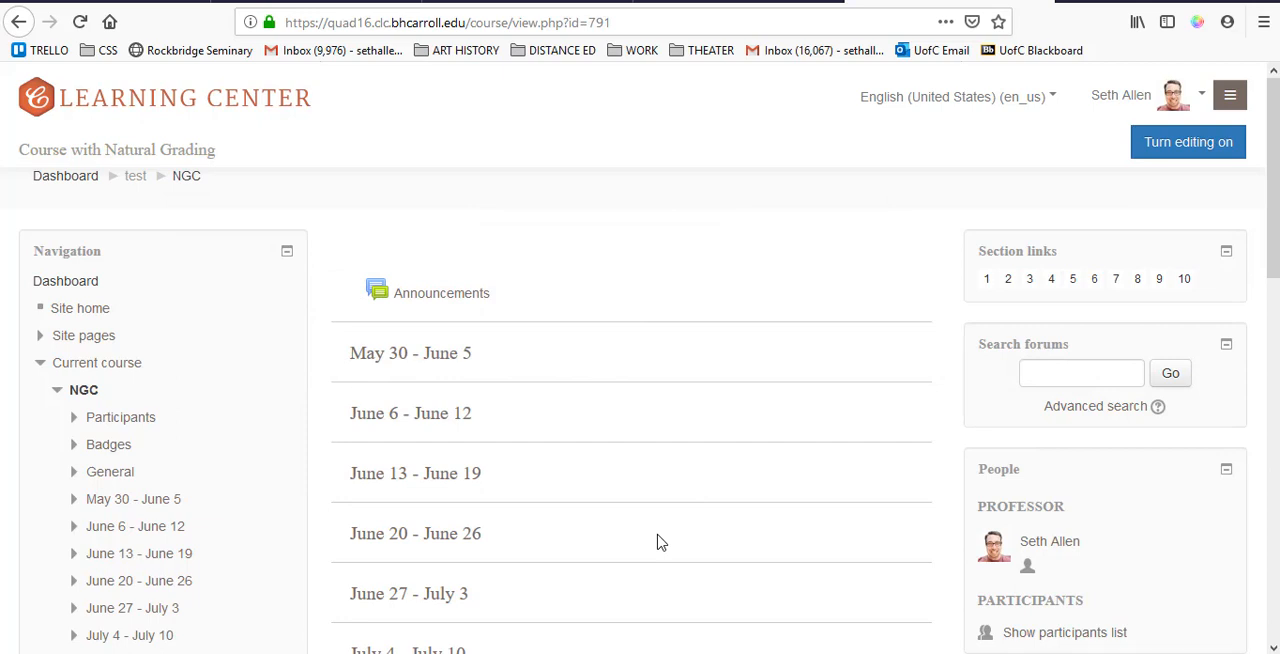
mouse_move(528, 432)
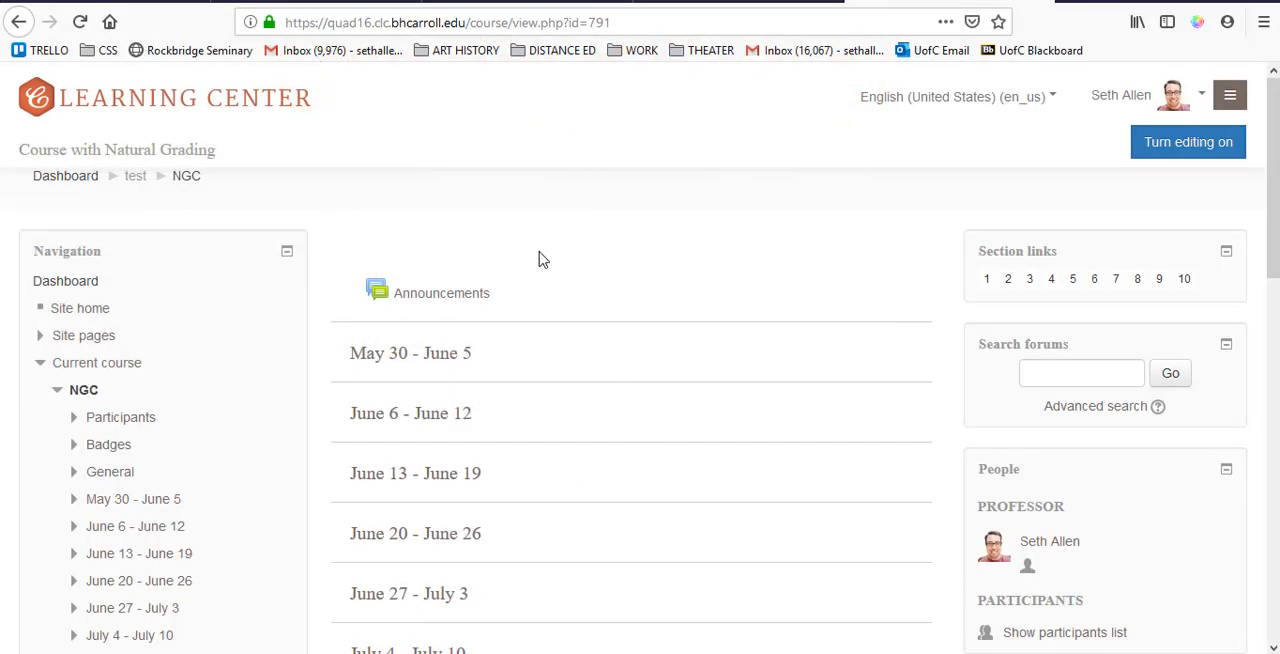
mouse_move(220, 224)
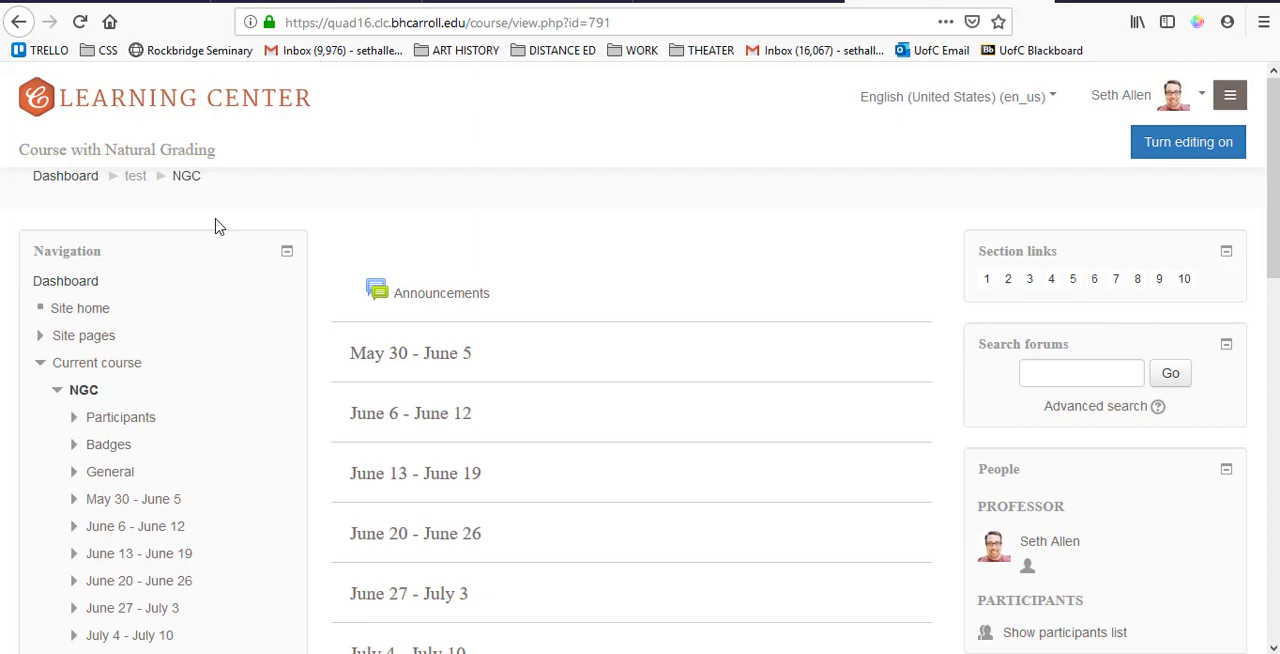
mouse_move(252, 432)
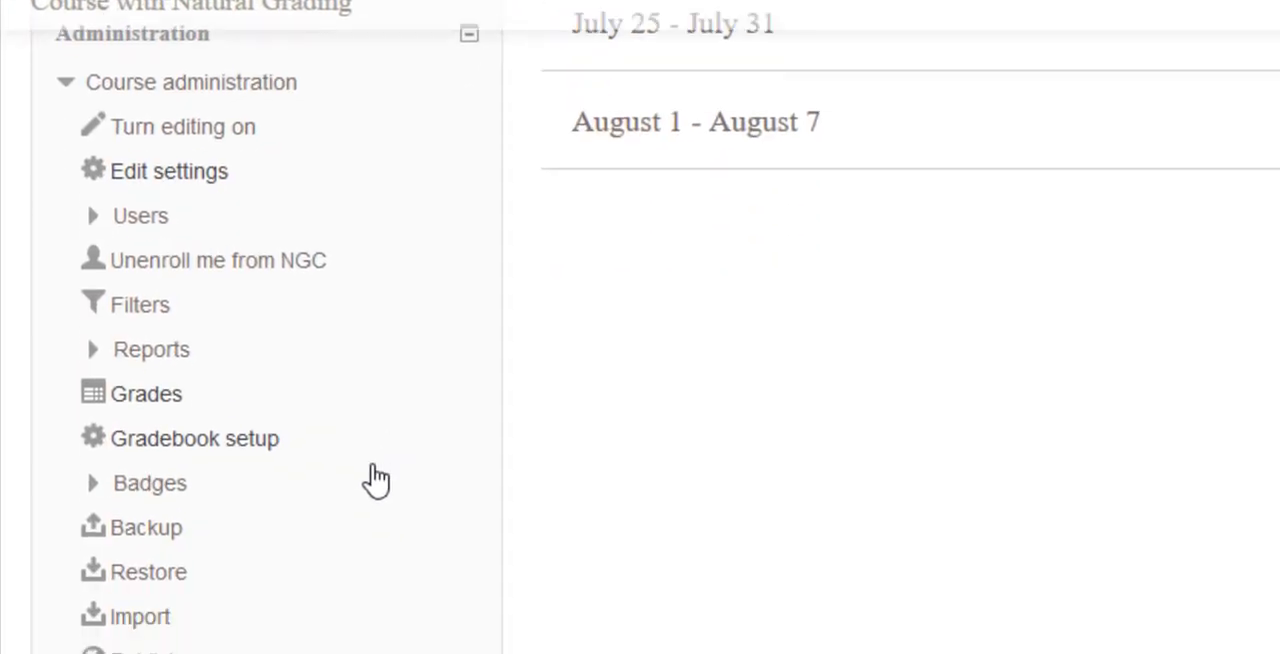
Step: Edit the NGC course grade category, leave Aggregation on Natural and save the changes
left_click(196, 438)
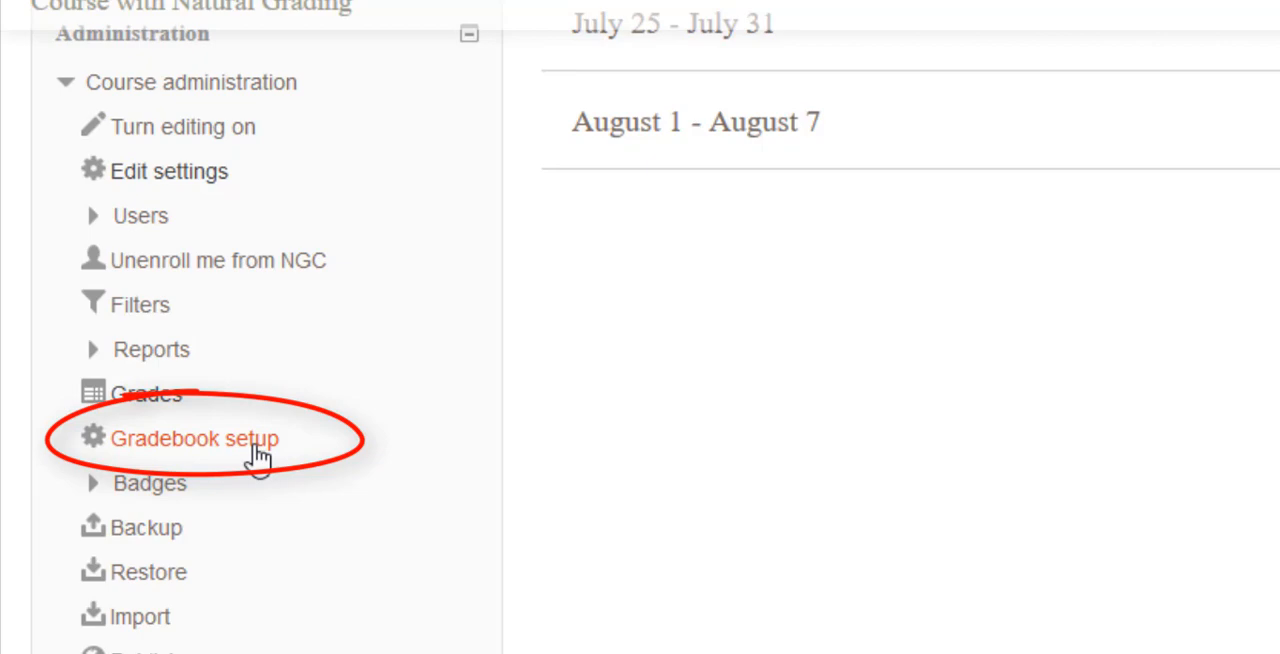
left_click(194, 438)
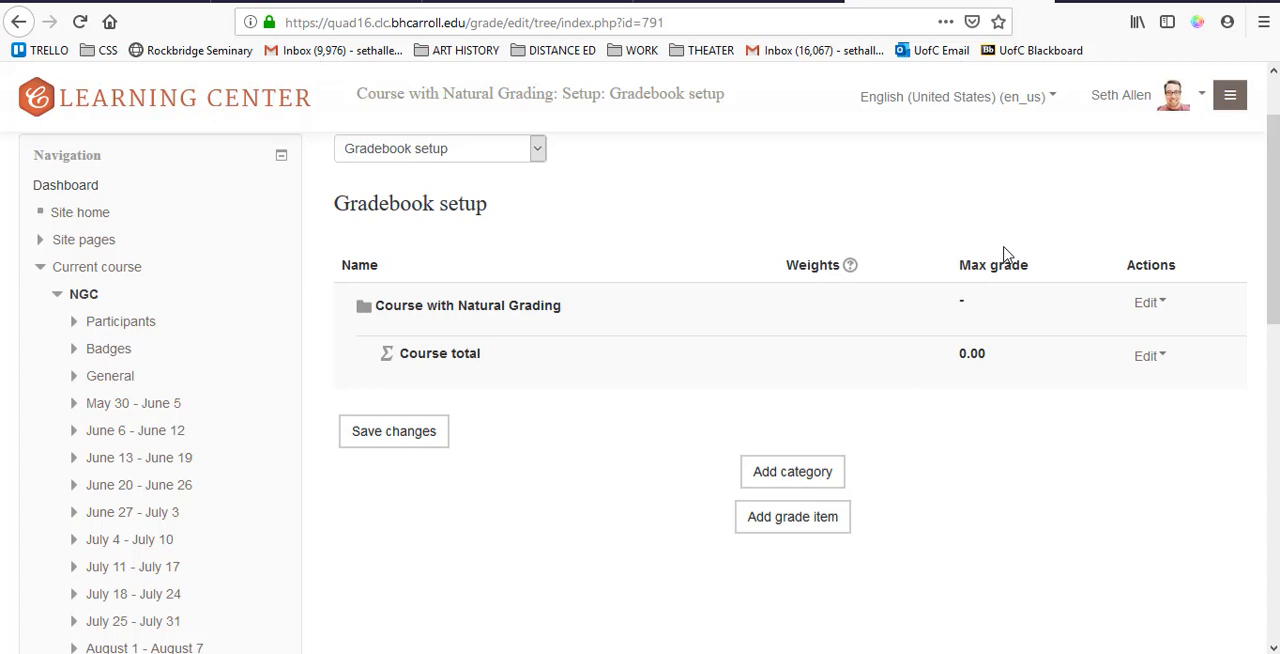
mouse_move(436, 310)
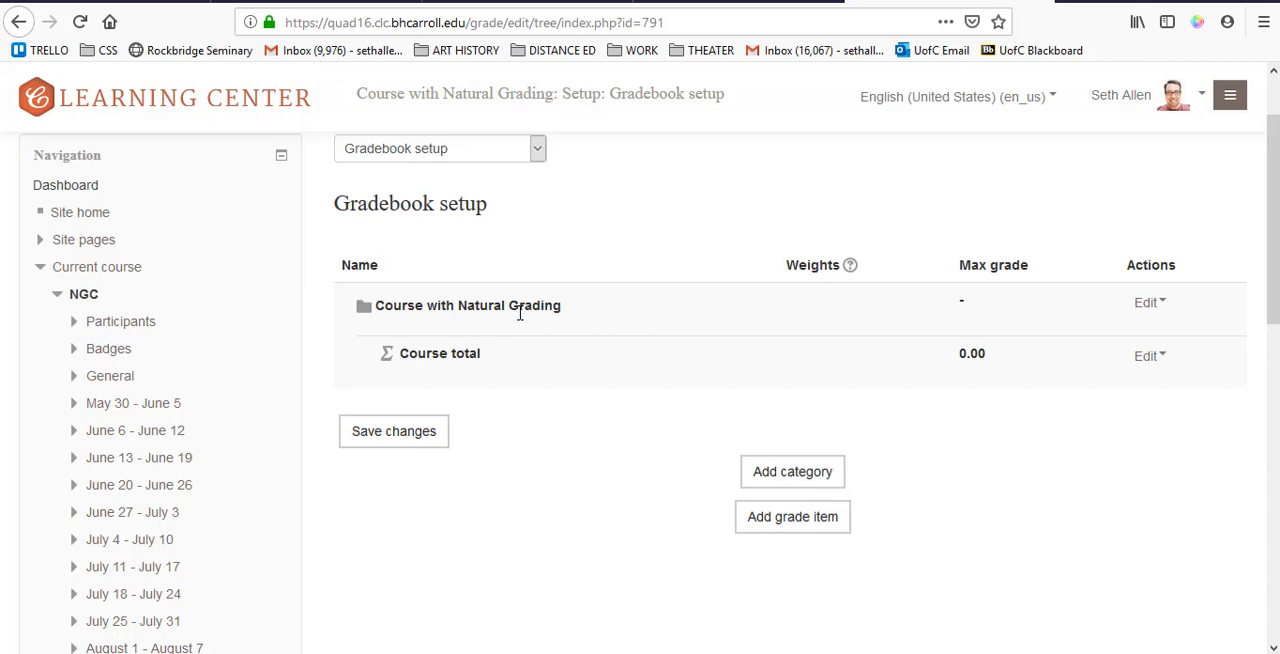
left_click(1148, 302)
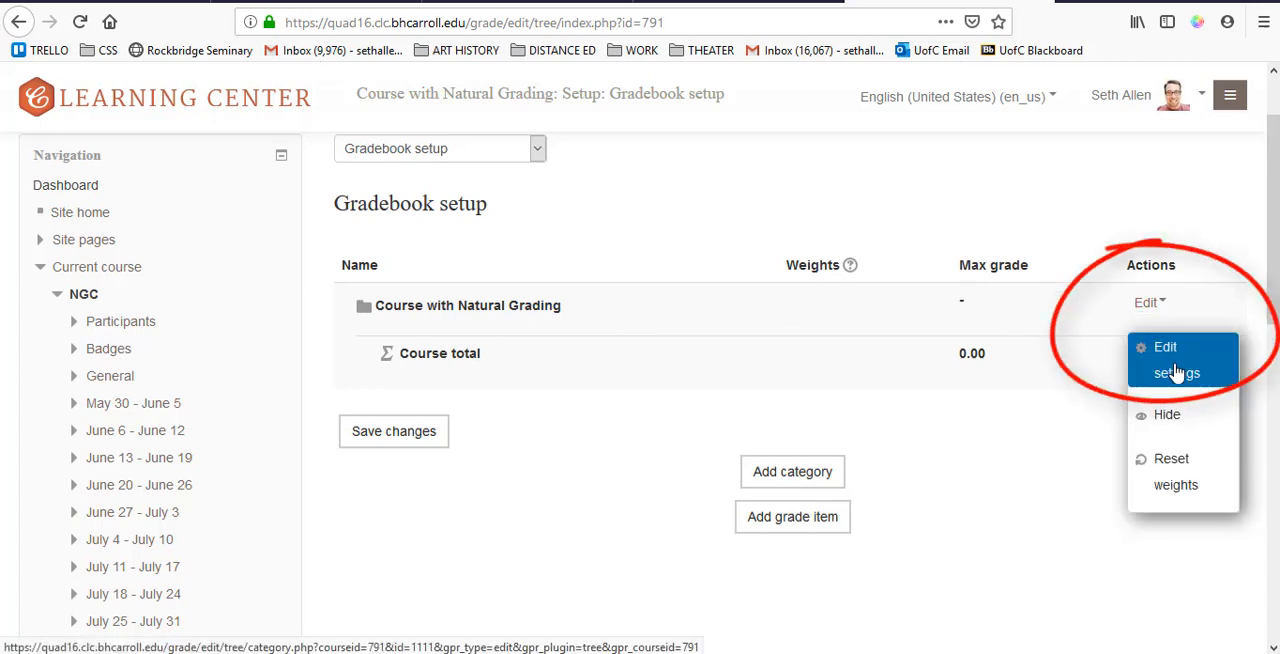
left_click(1176, 360)
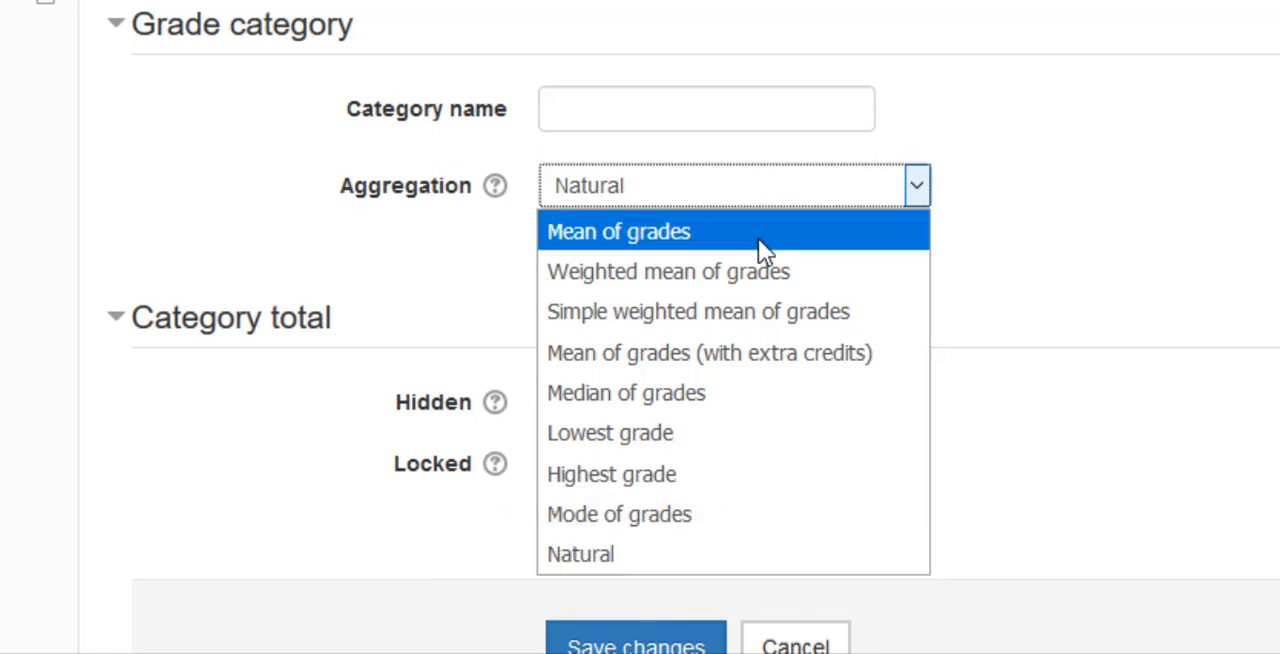
mouse_move(668, 272)
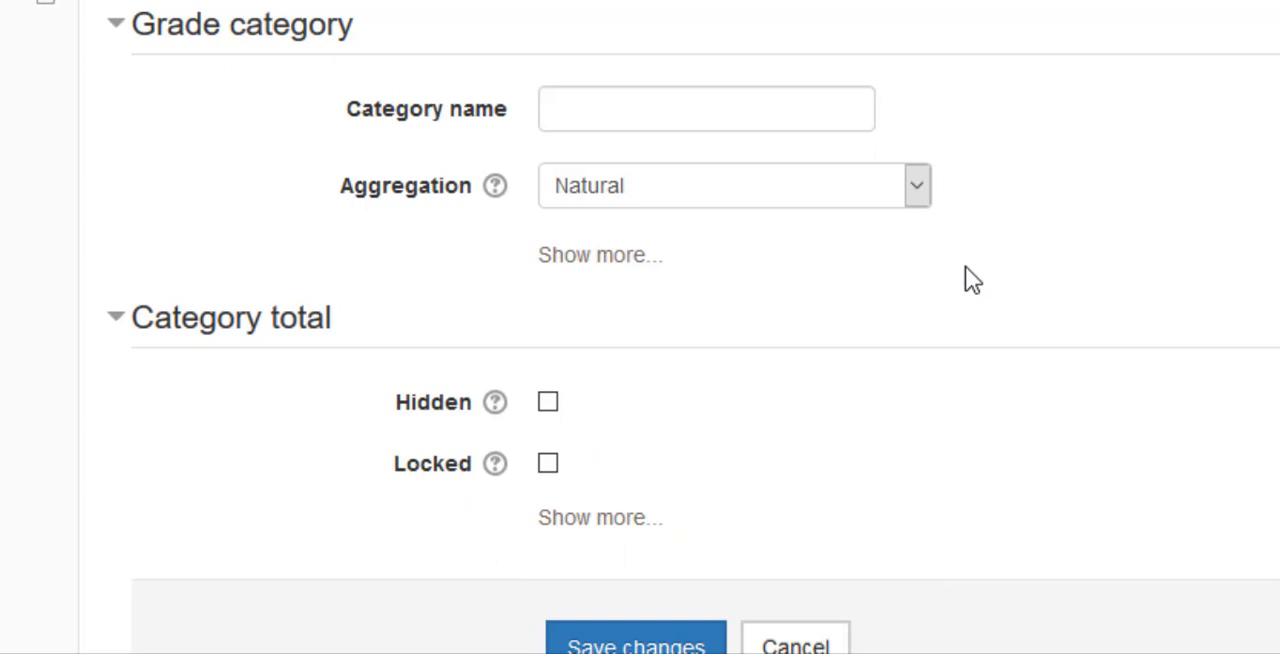
mouse_move(668, 304)
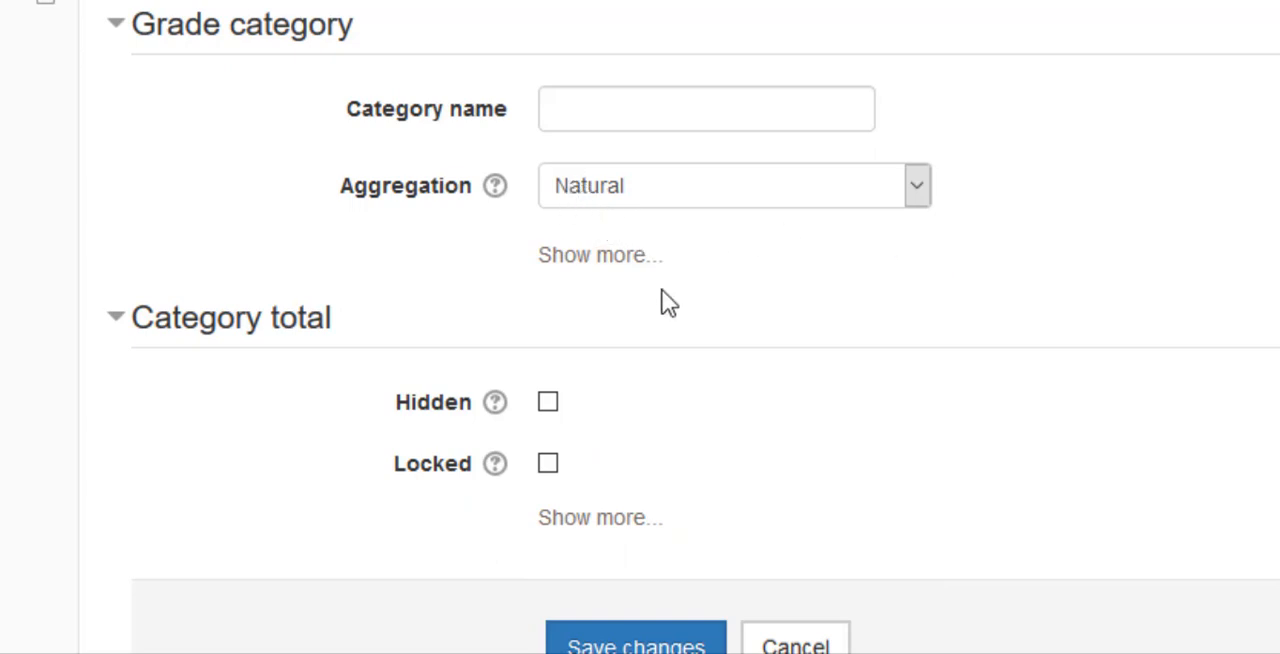
scroll("down", 3)
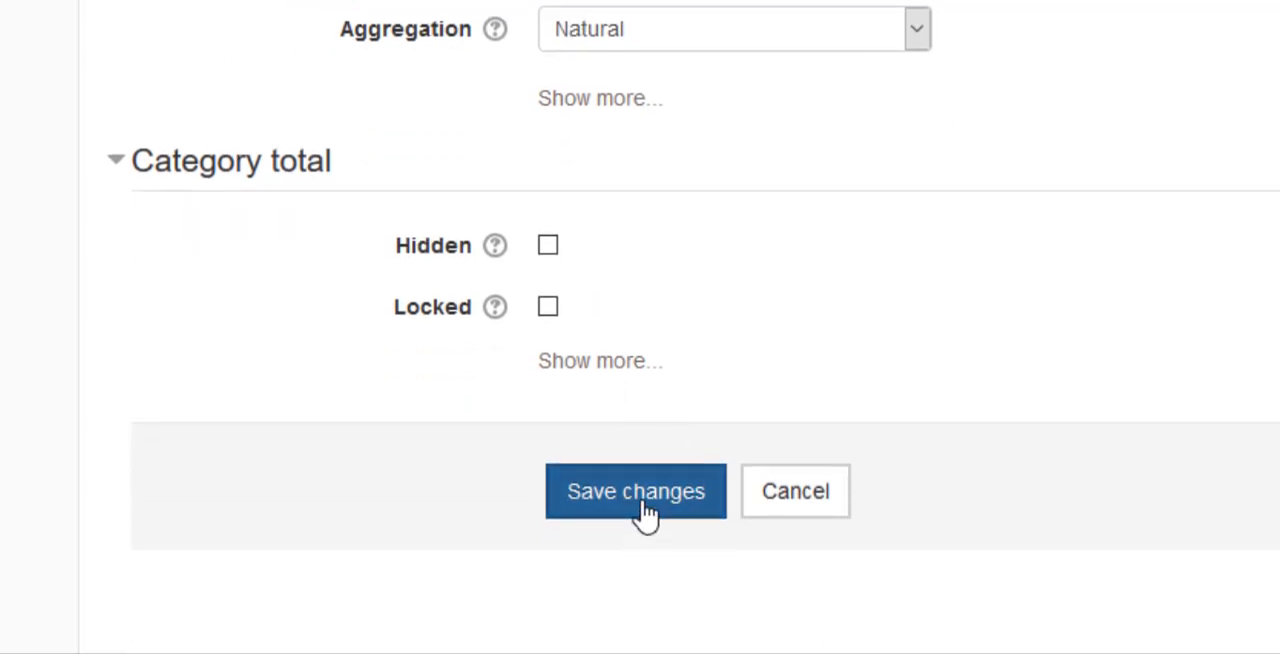
left_click(636, 492)
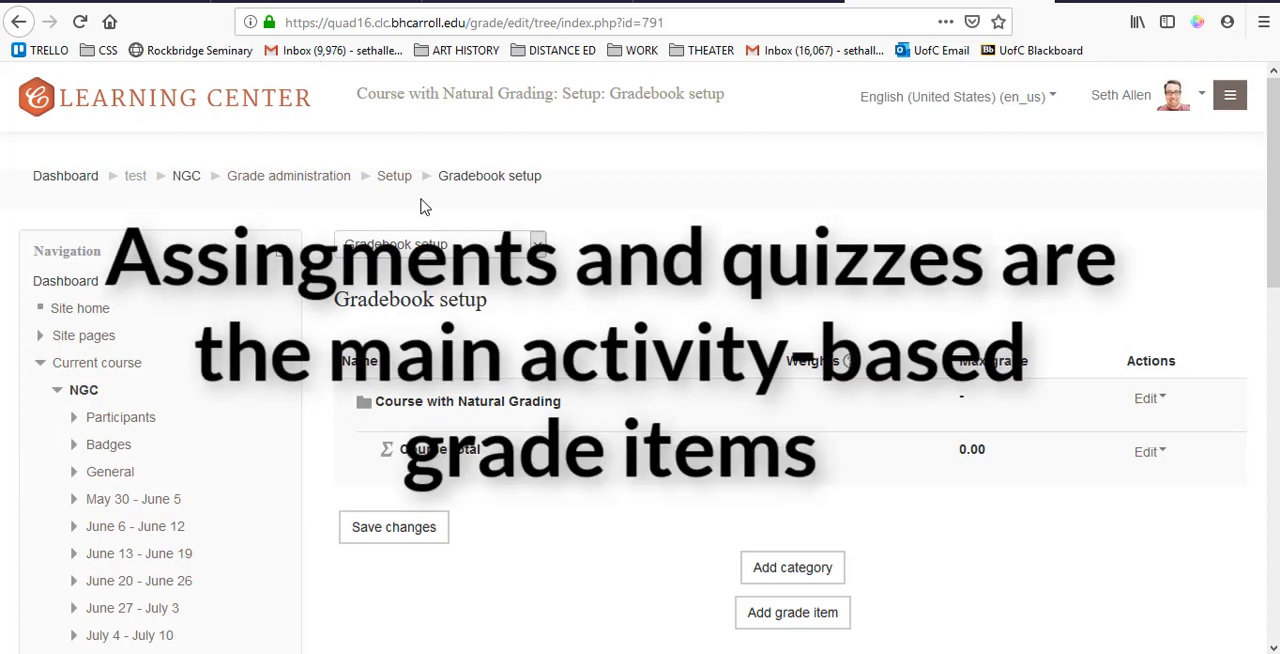
mouse_move(186, 176)
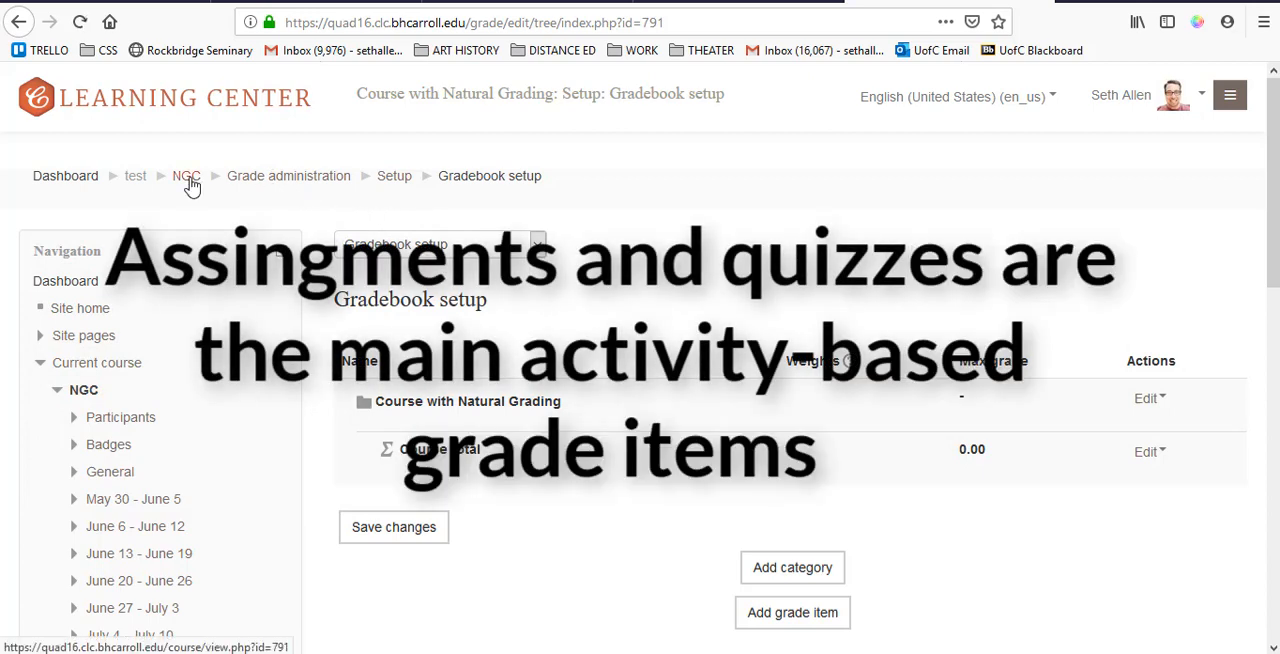
Step: With editing on, create a new quiz Exam 1 in the General section and save and display it
left_click(186, 176)
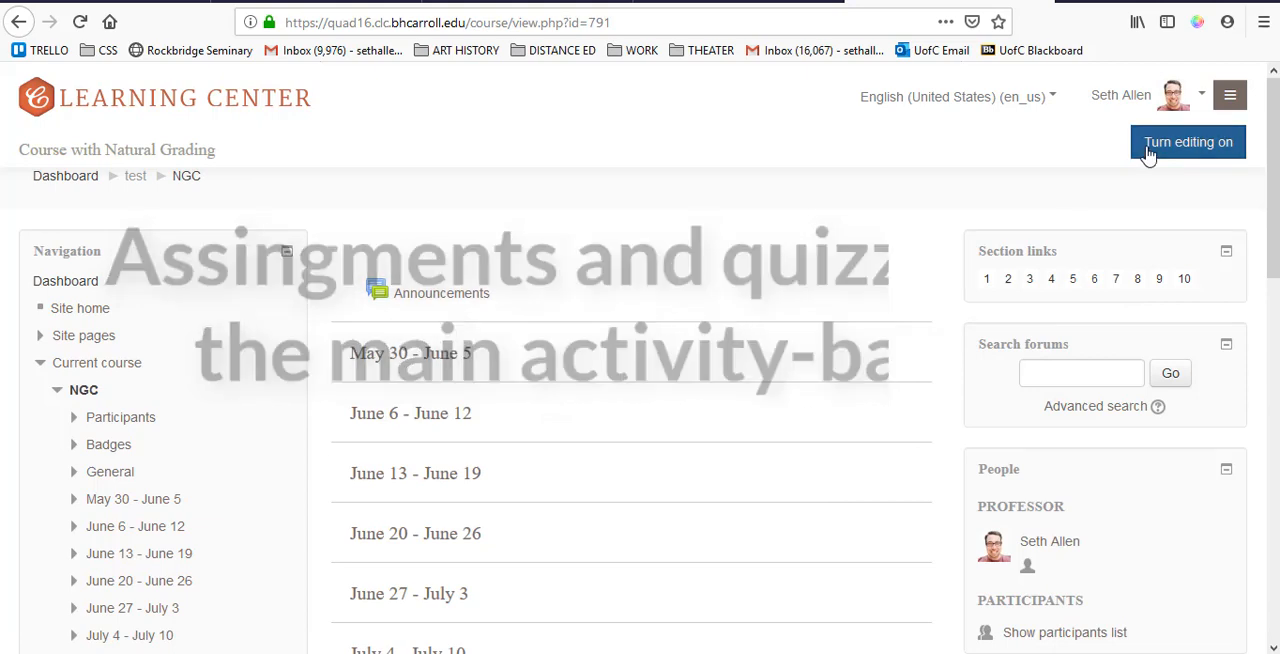
left_click(1188, 140)
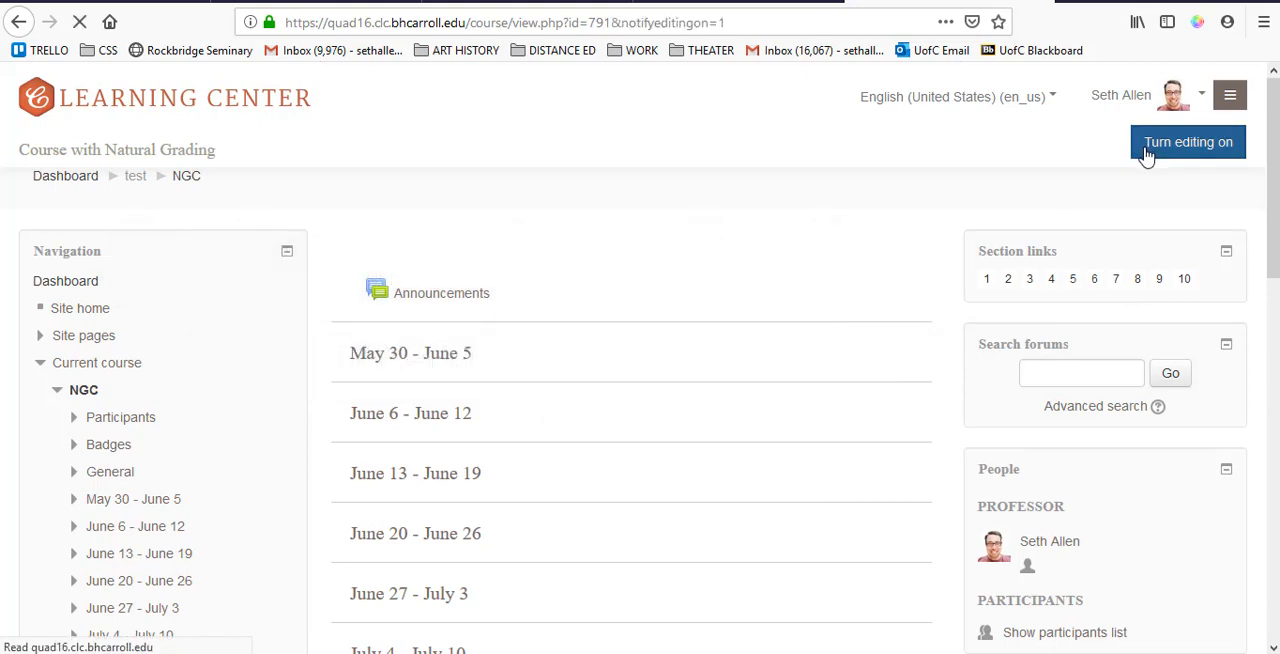
left_click(1188, 140)
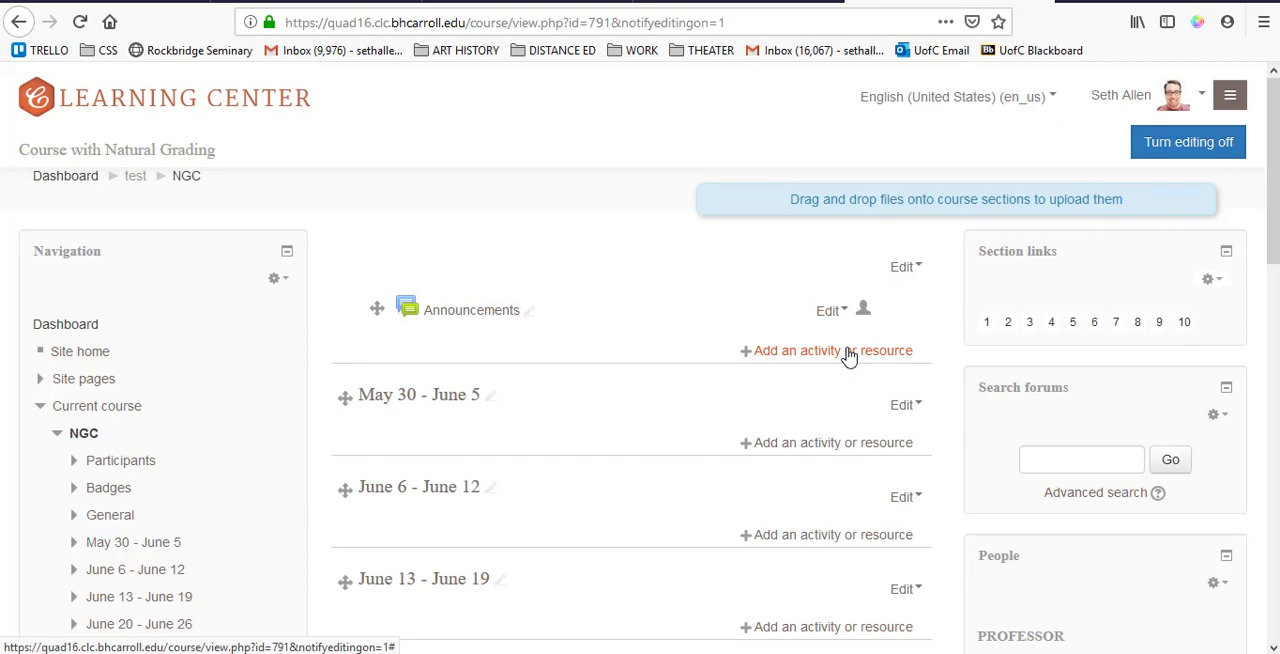
left_click(832, 350)
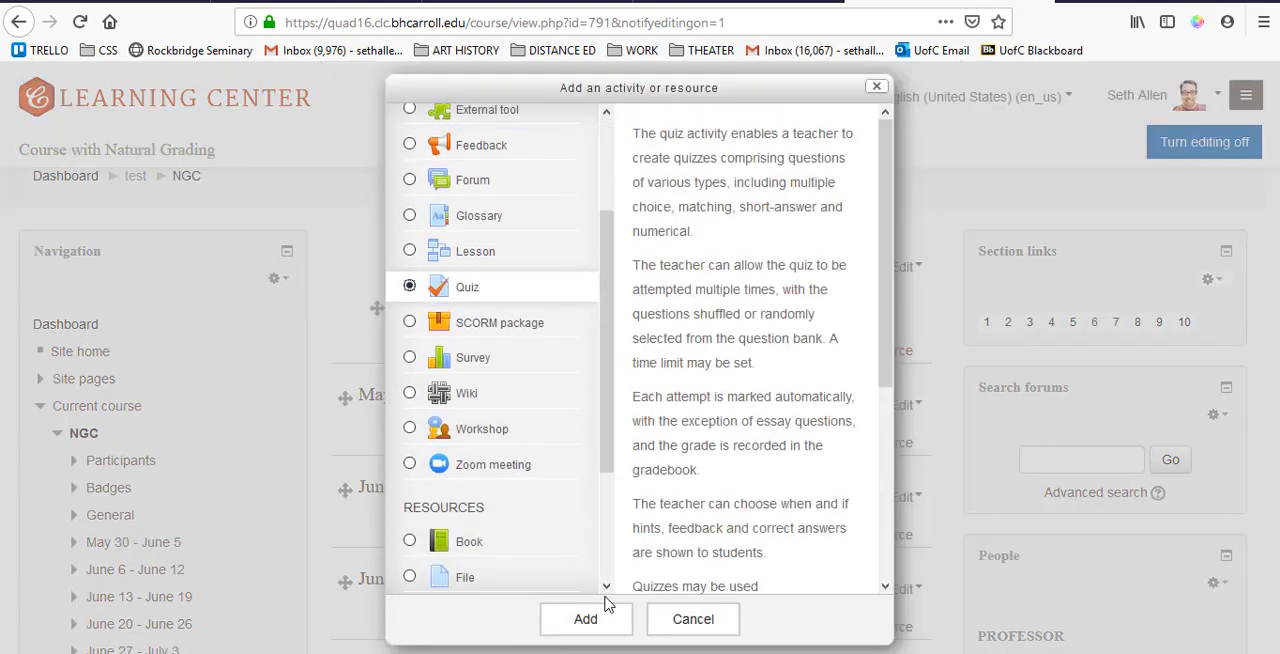
left_click(584, 620)
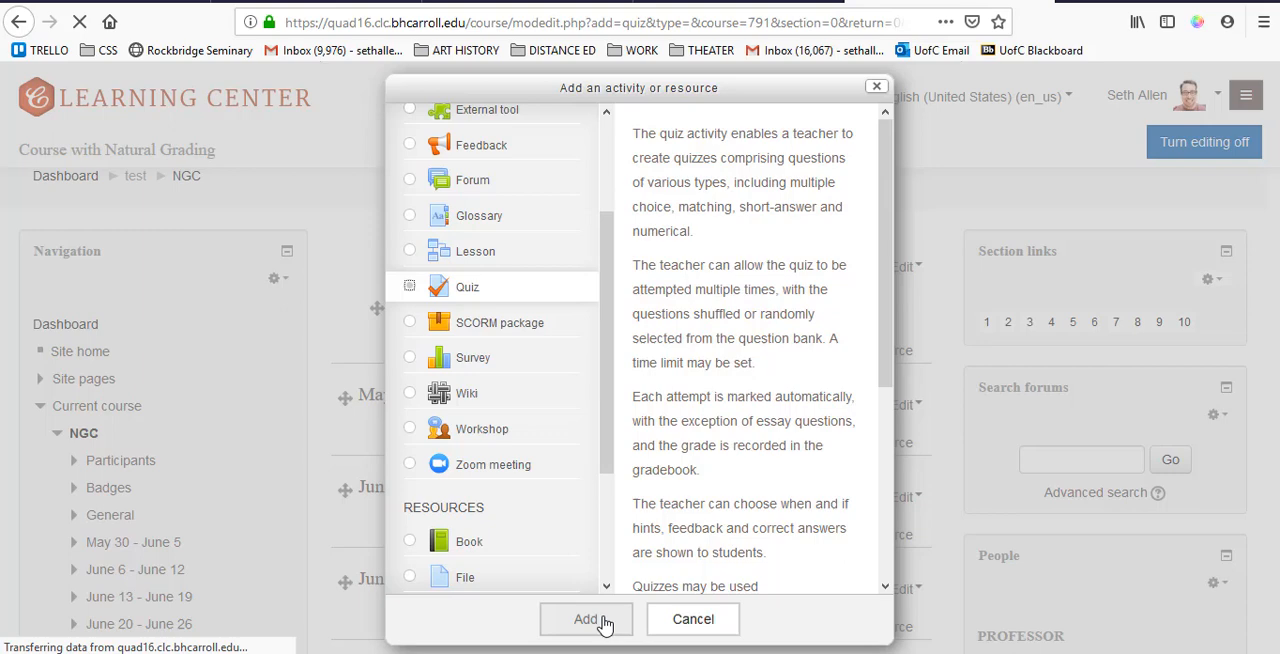
left_click(586, 618)
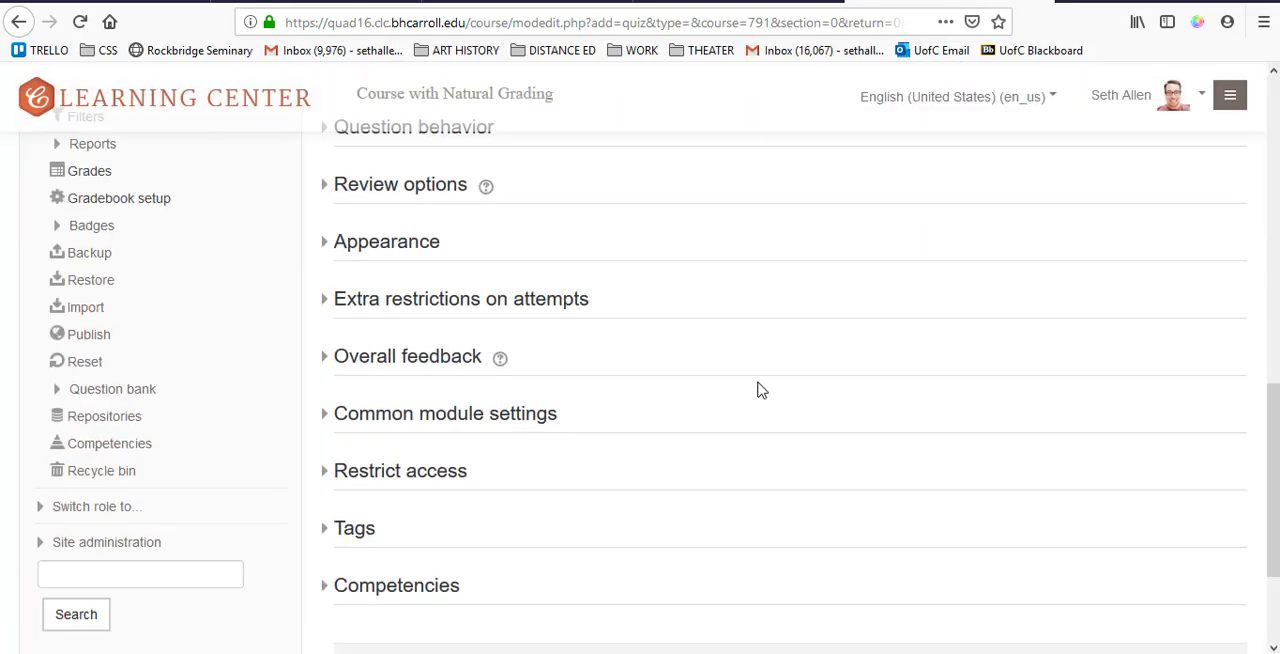
scroll("down", 3)
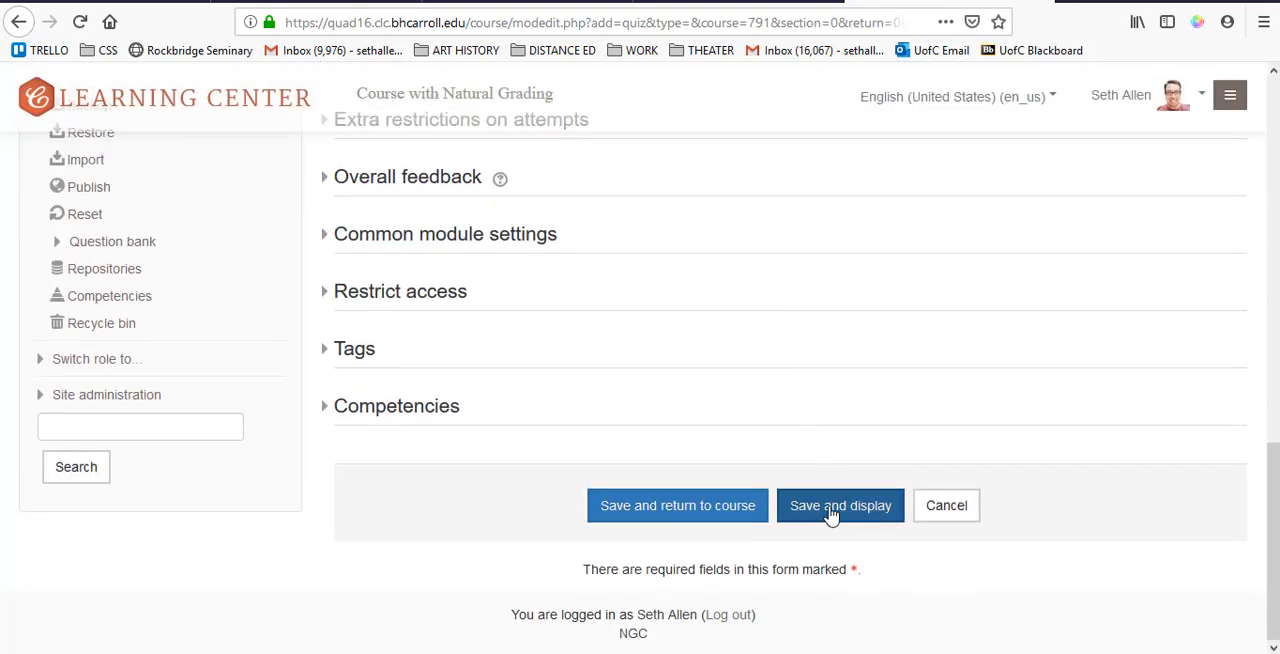
left_click(840, 504)
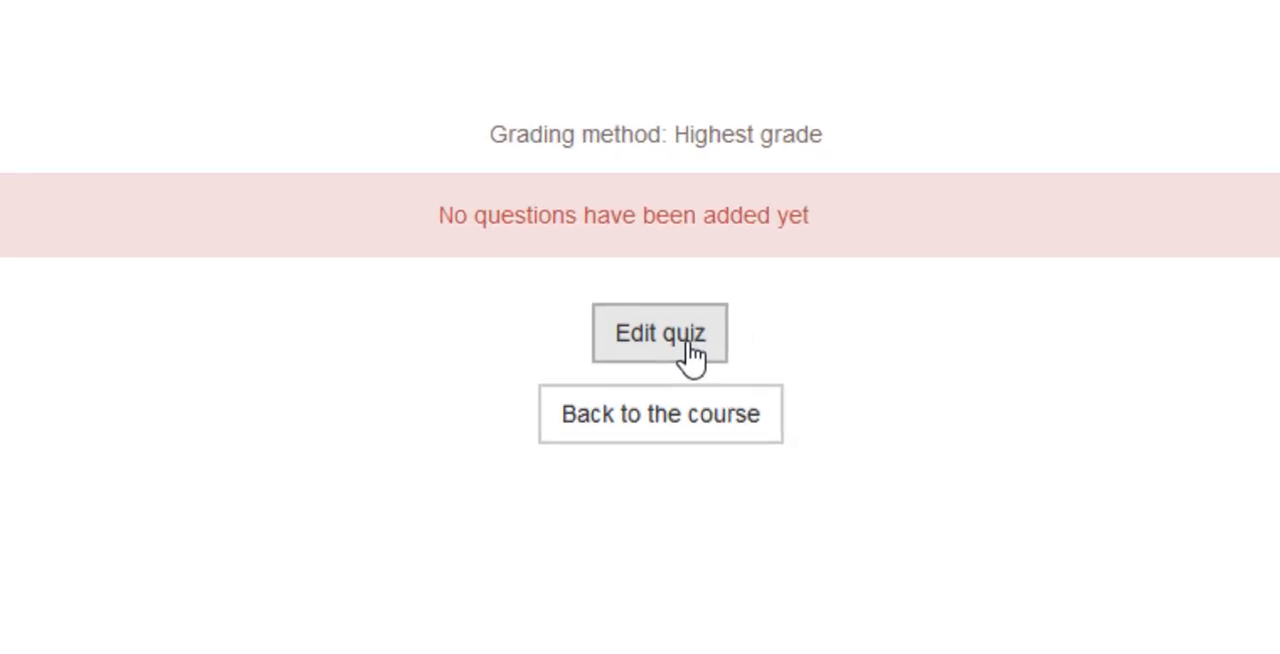
Step: Set Exam 1's maximum grade to 200 on the quiz editing page
left_click(660, 332)
type("2")
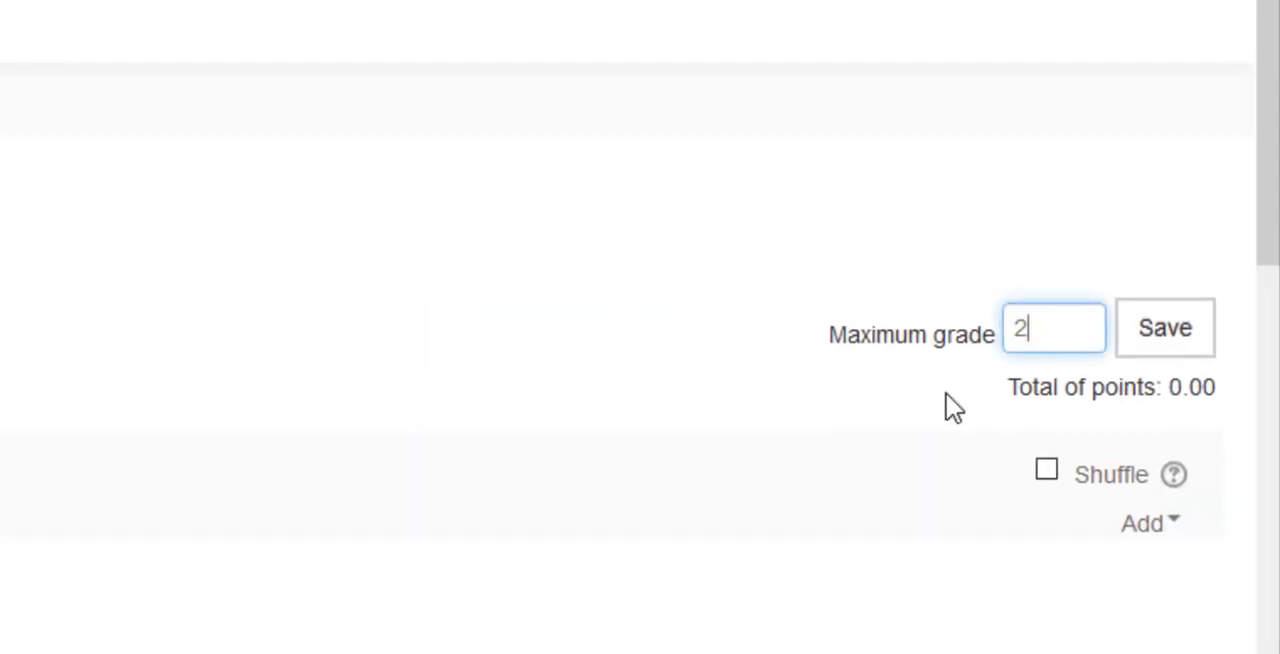
type("00.00")
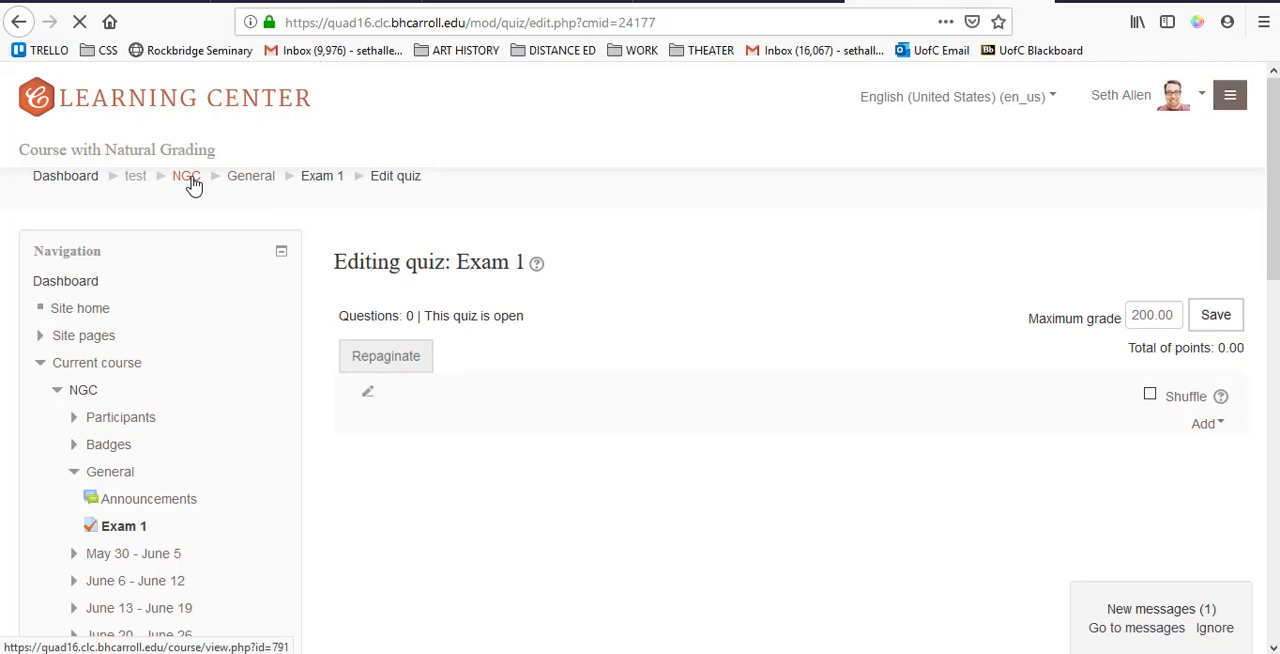
Step: Review the gradebook setup showing Exam 1 and Exam 2 at 200 points, total 400
left_click(186, 176)
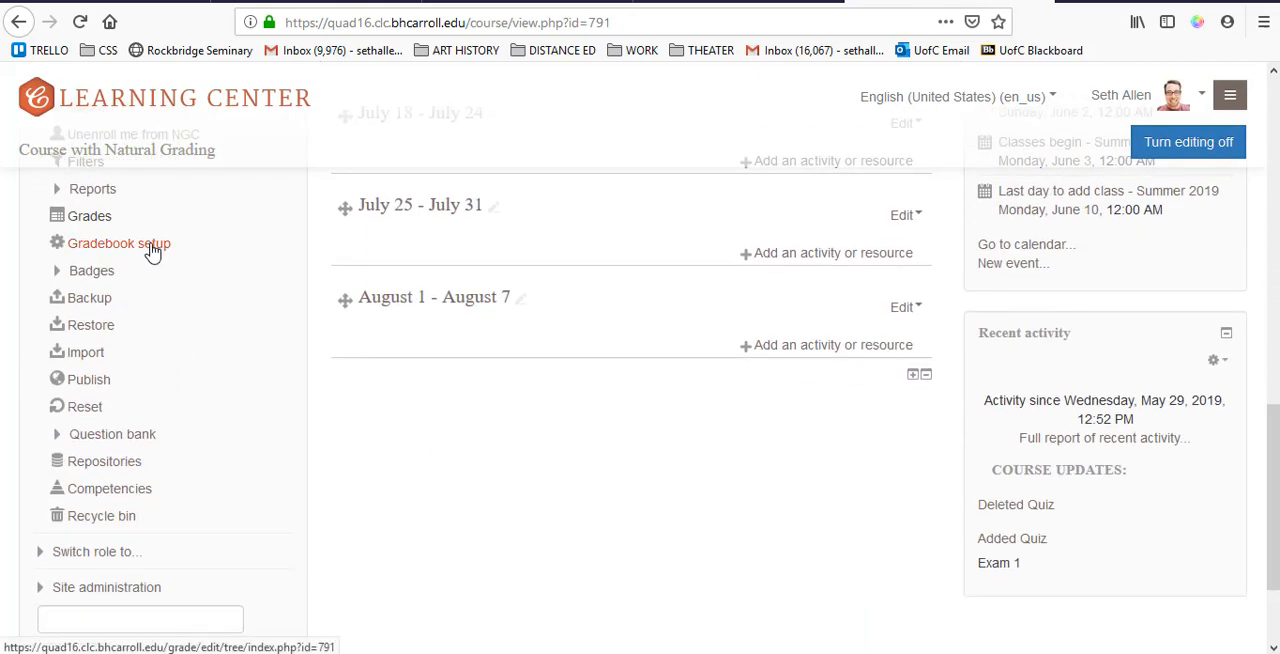
left_click(118, 244)
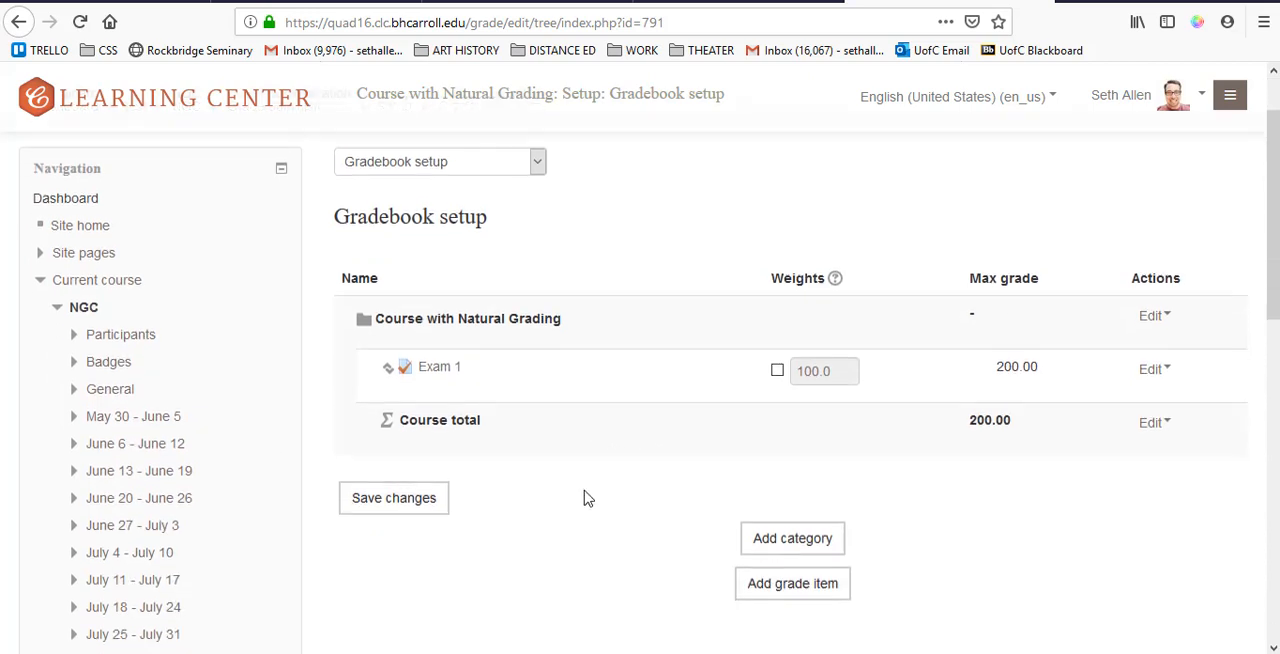
left_click(792, 584)
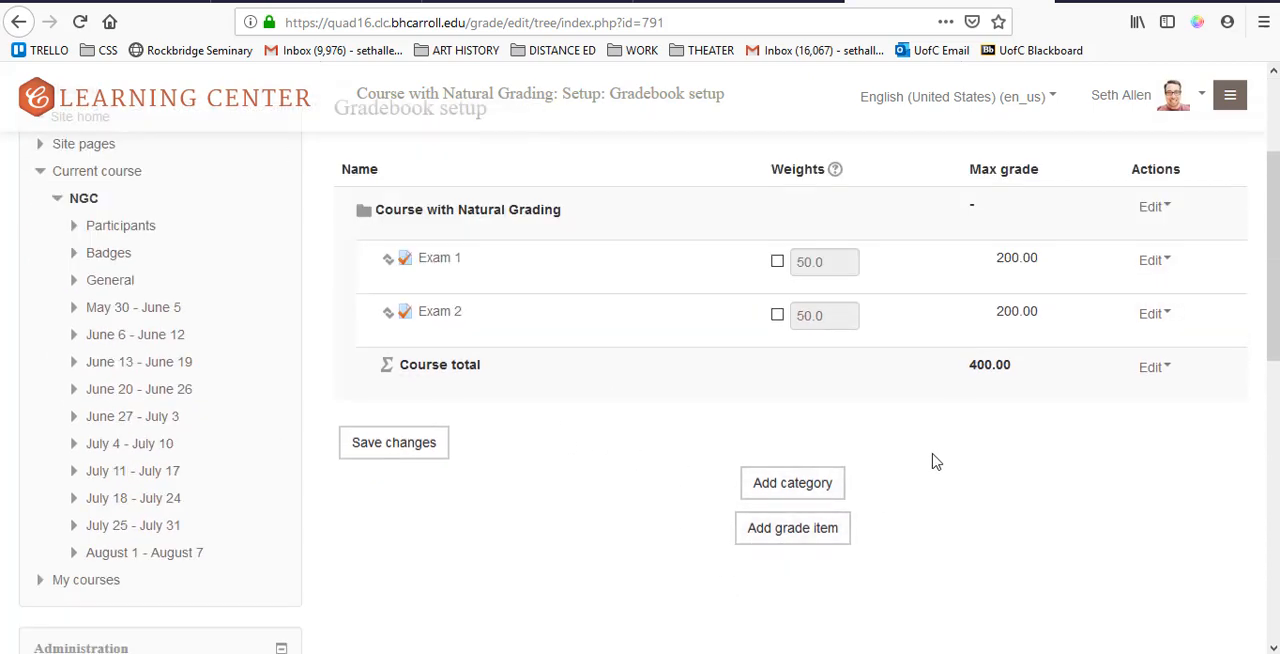
mouse_move(952, 416)
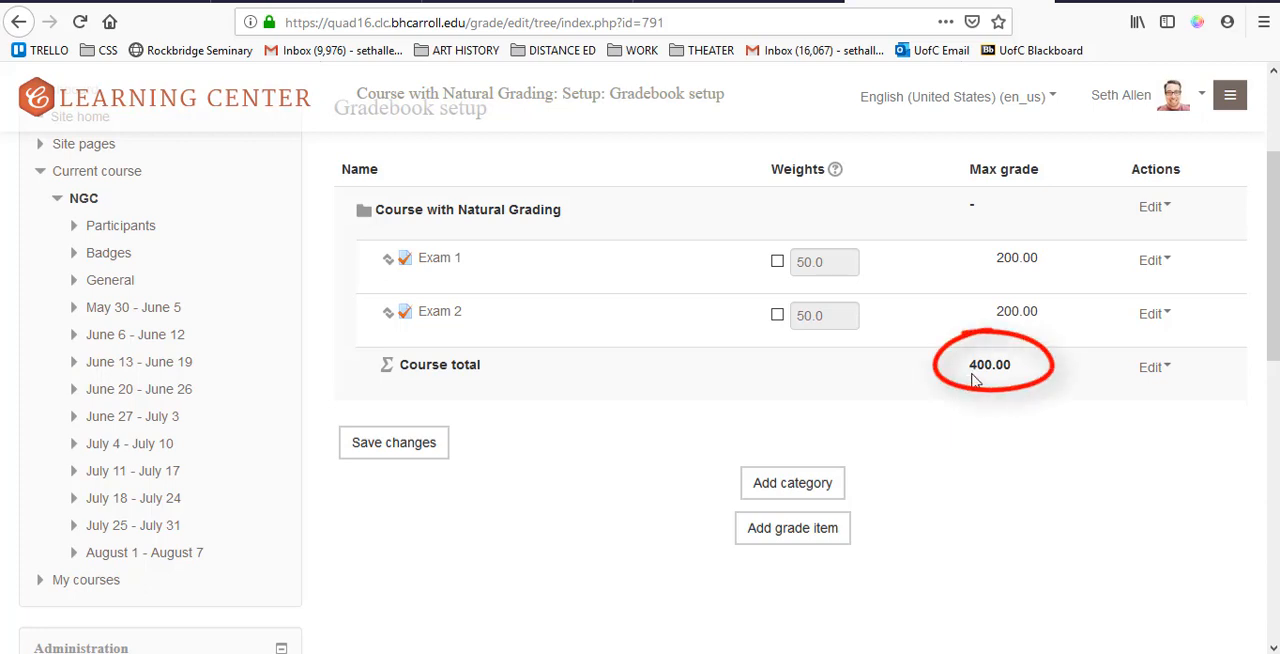
mouse_move(924, 378)
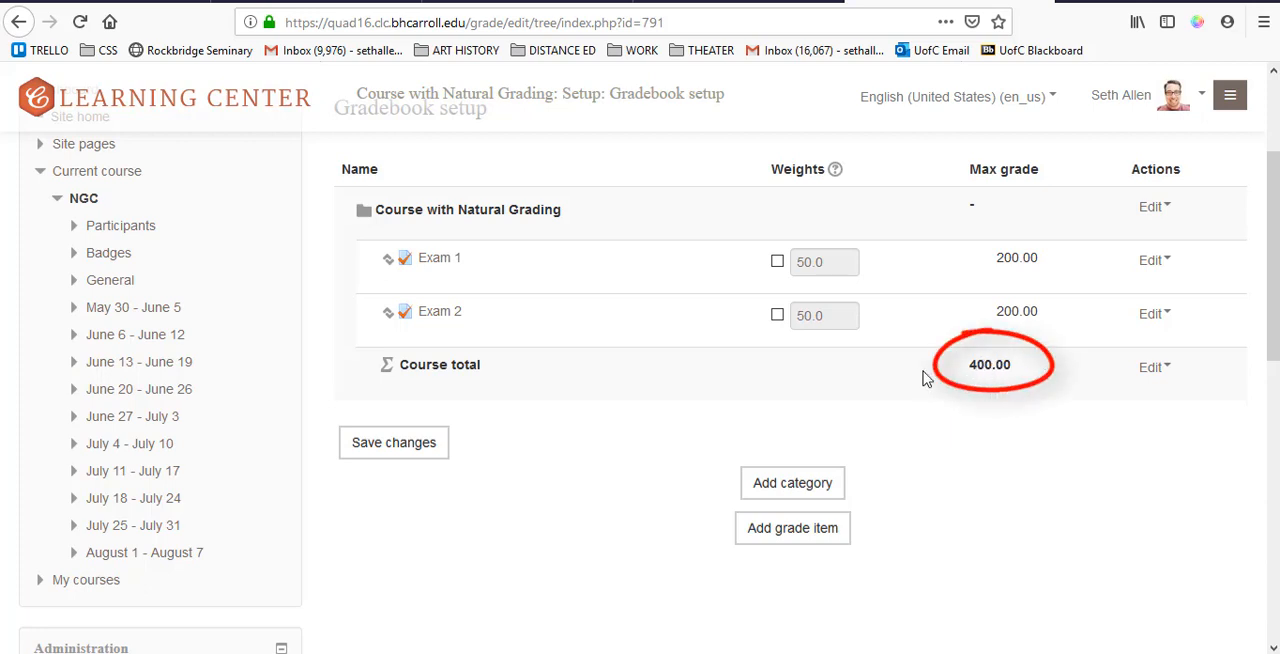
mouse_move(976, 376)
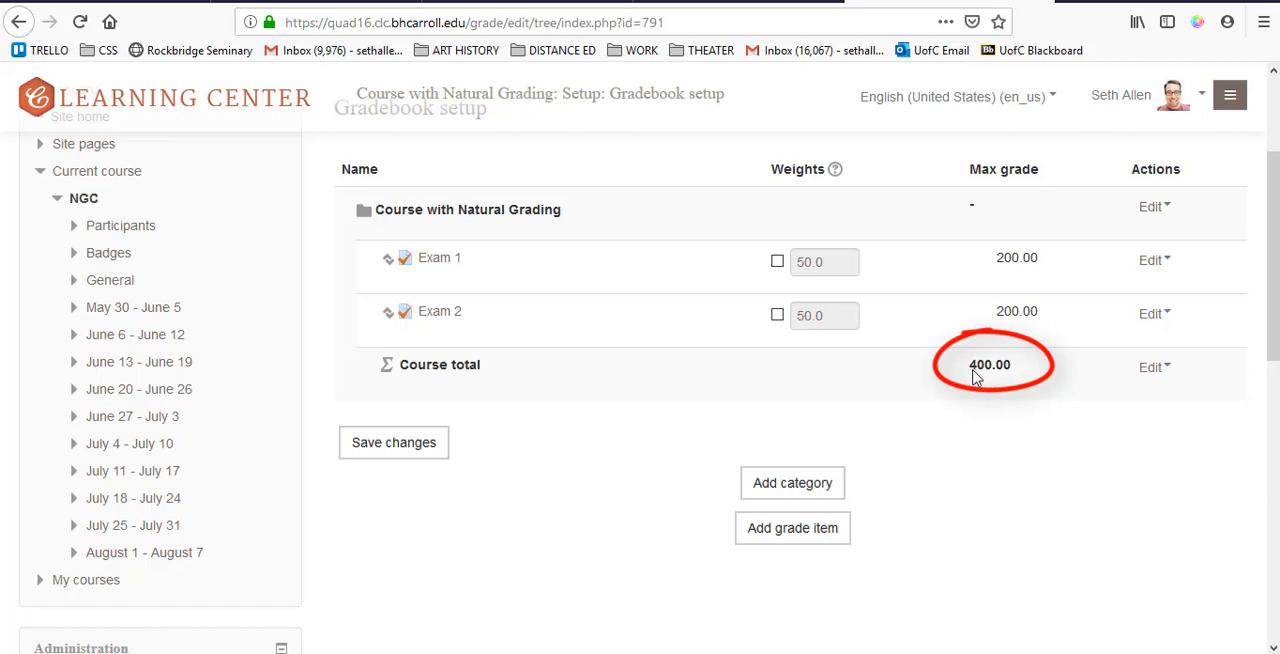
mouse_move(1018, 404)
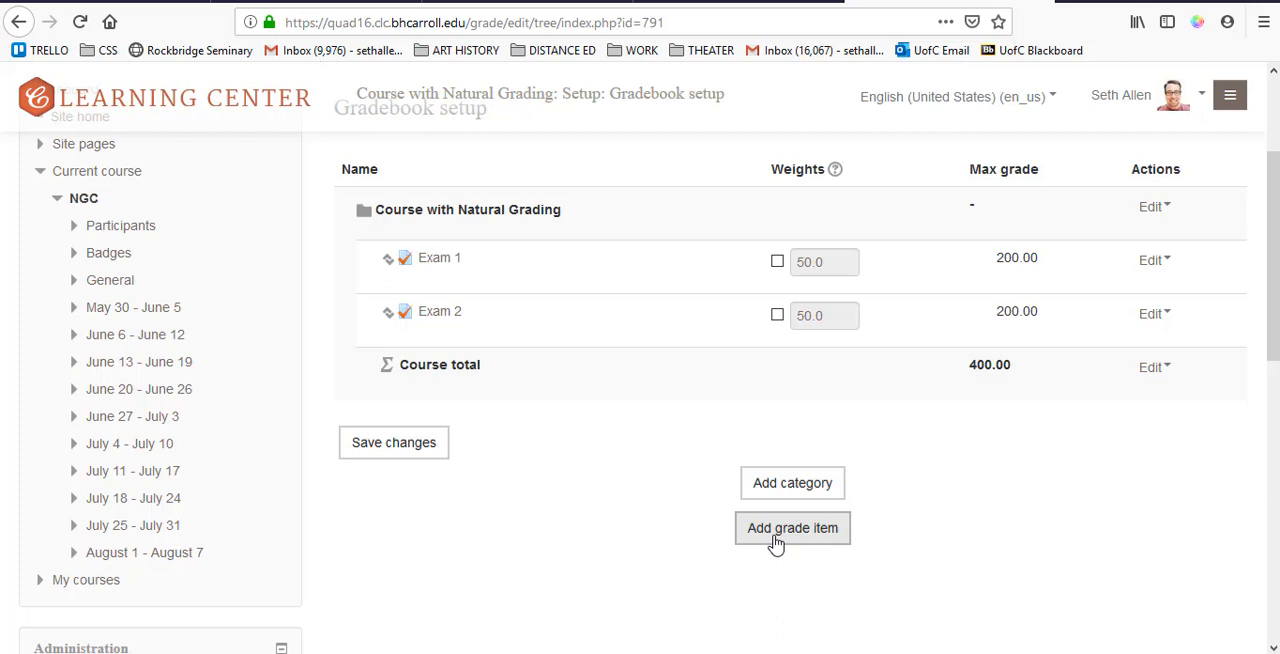
Step: Create Discussion Forum grade items at 50 points each and save them to the gradebook
left_click(792, 528)
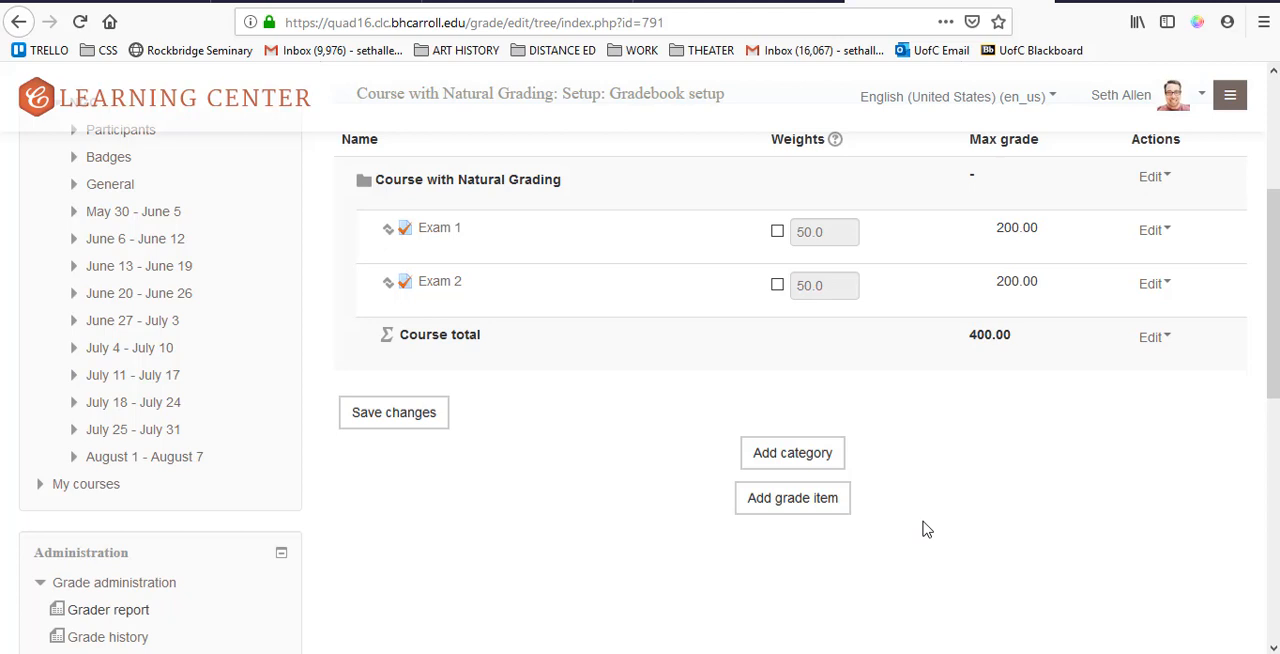
mouse_move(792, 498)
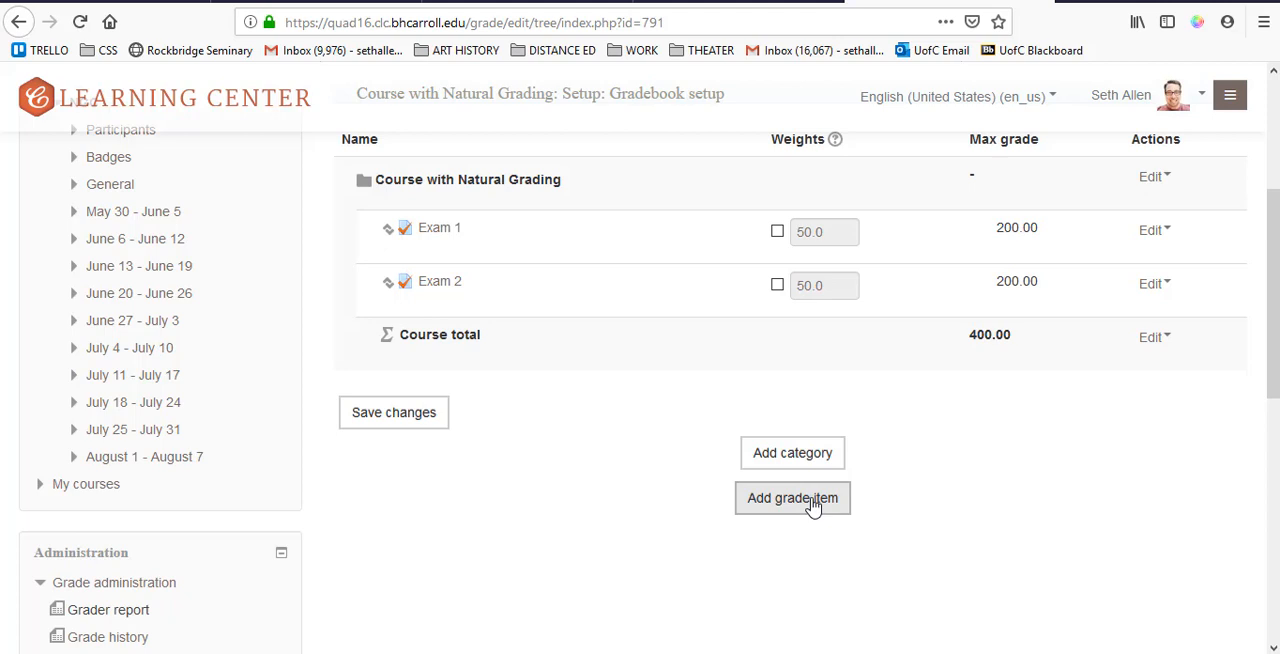
left_click(792, 498)
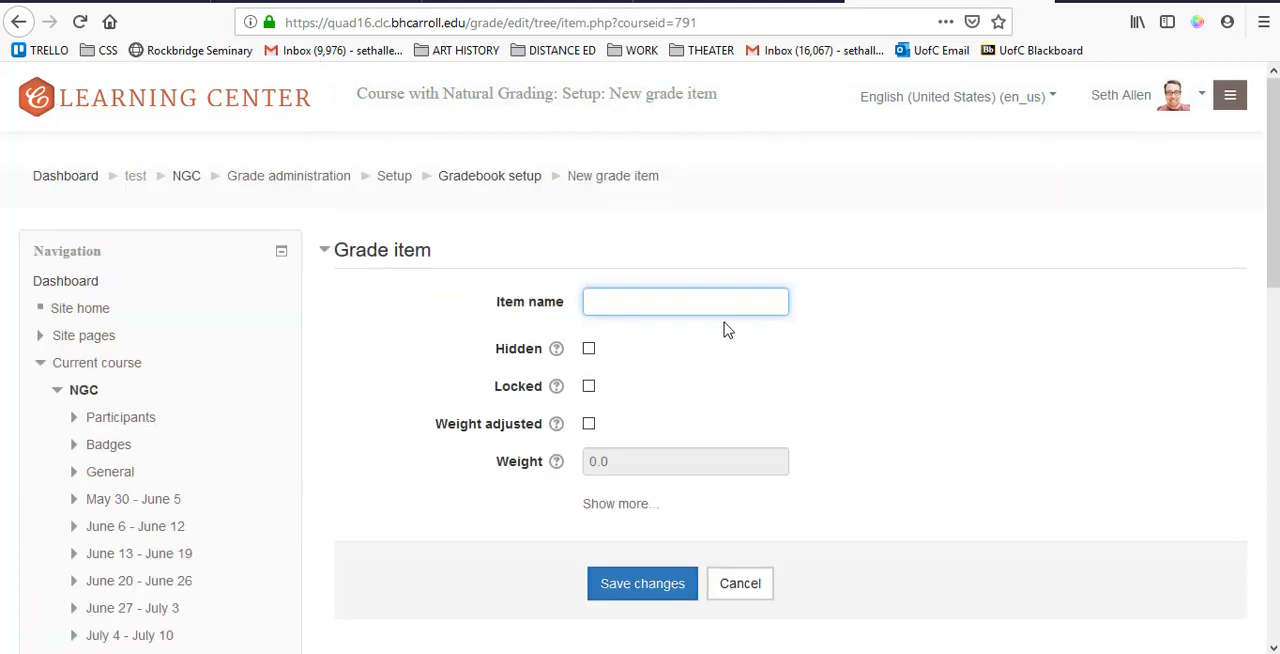
left_click(684, 300)
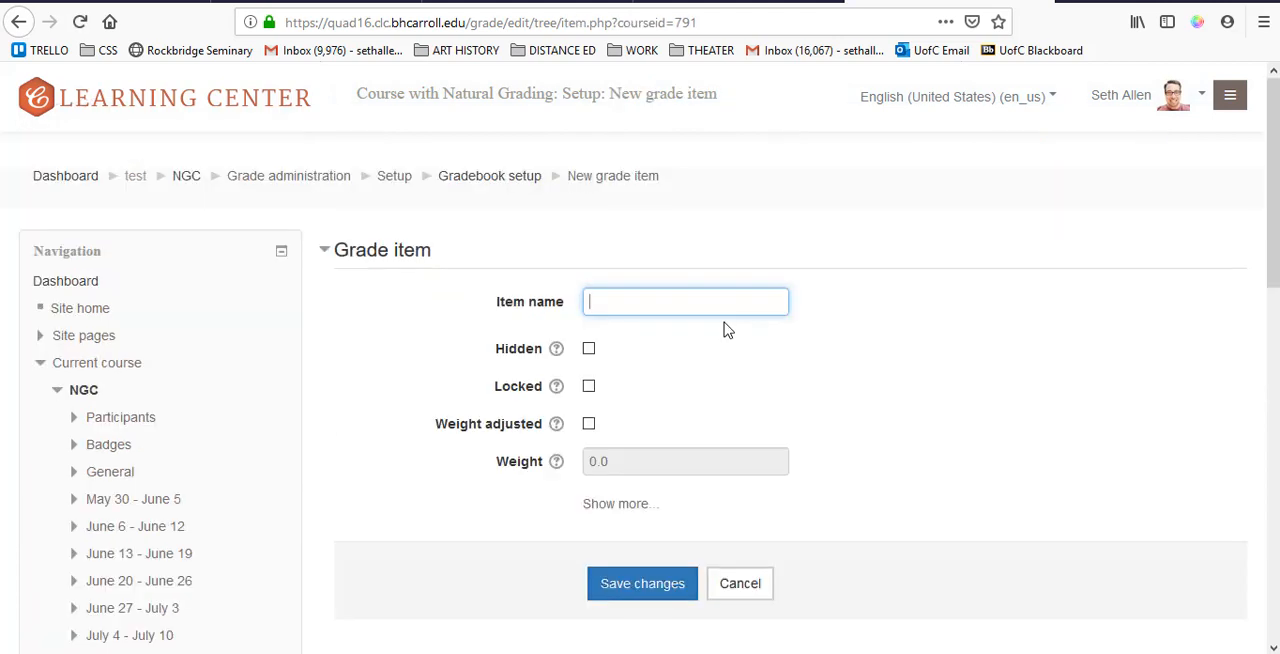
type("Discussion Forum 1")
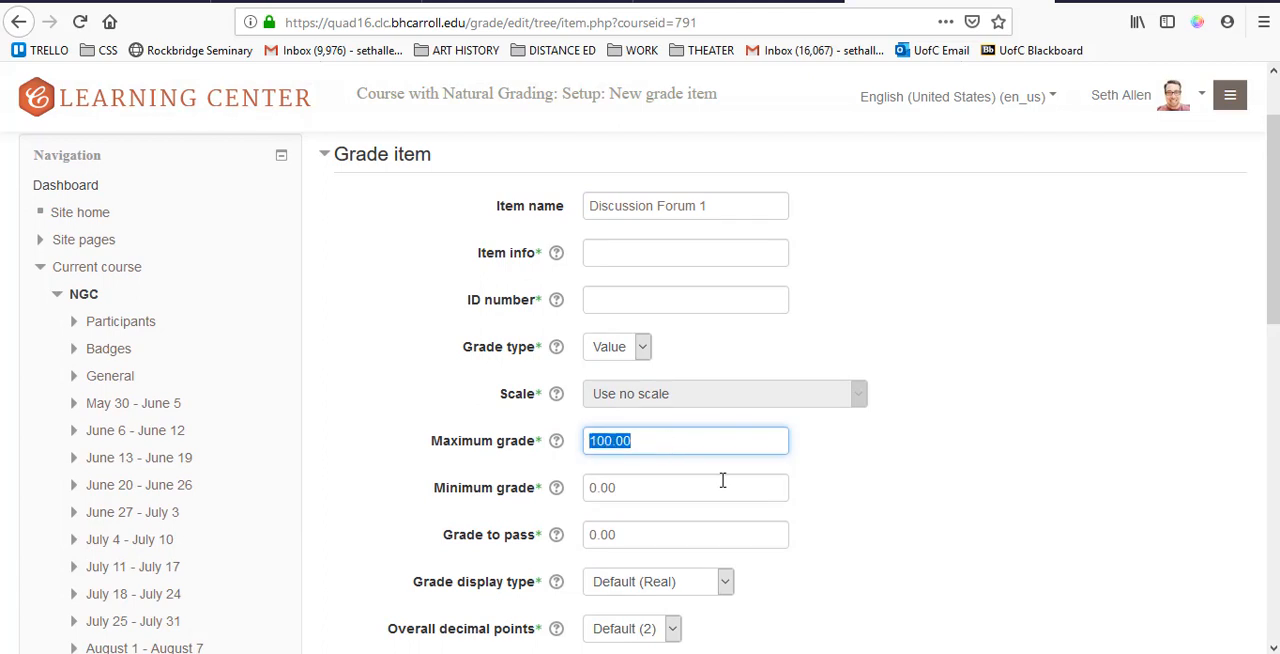
scroll("down", 3)
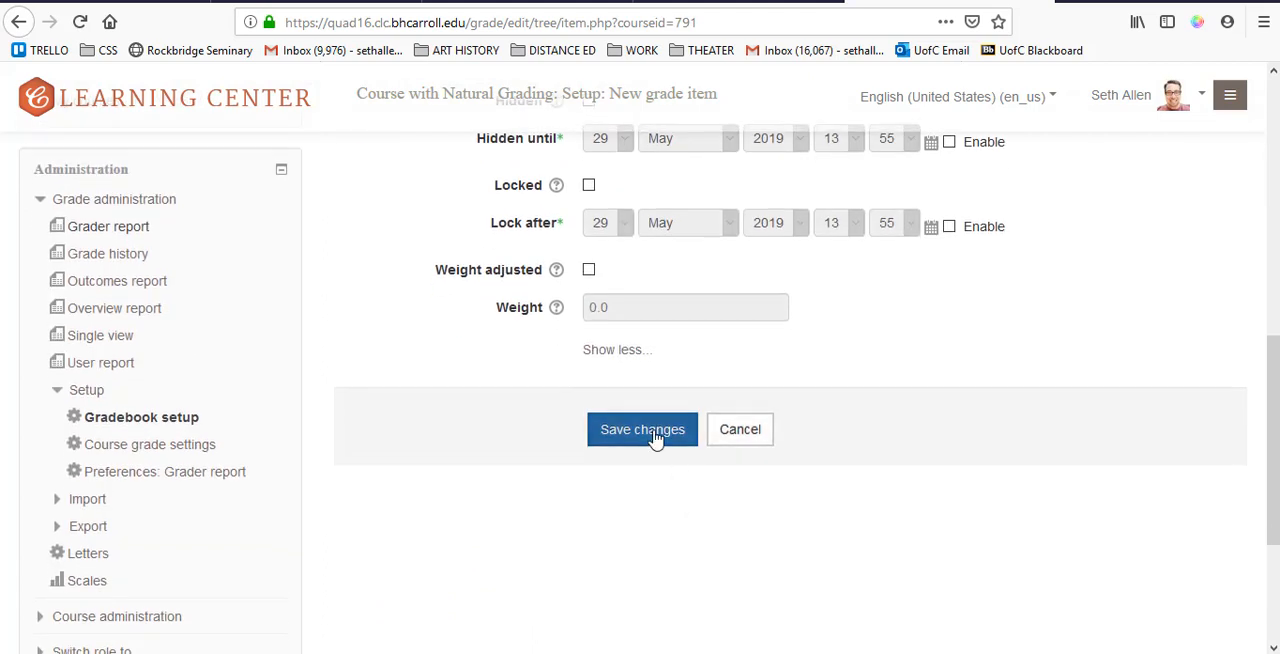
left_click(642, 428)
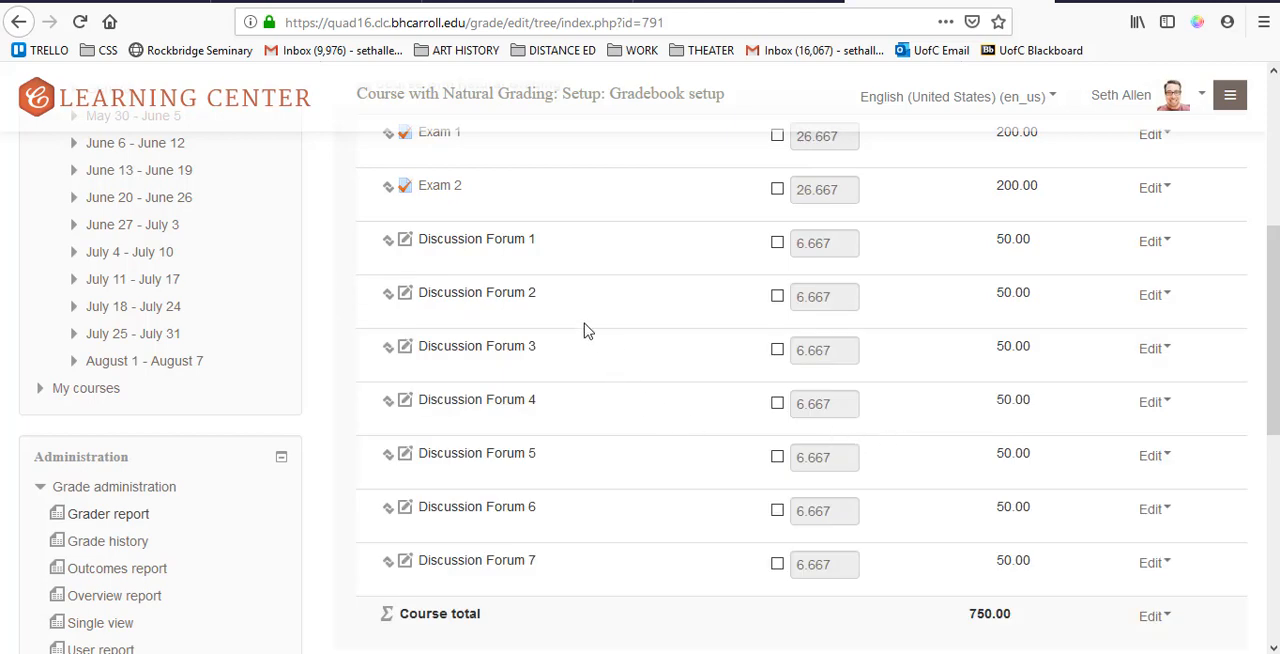
mouse_move(592, 564)
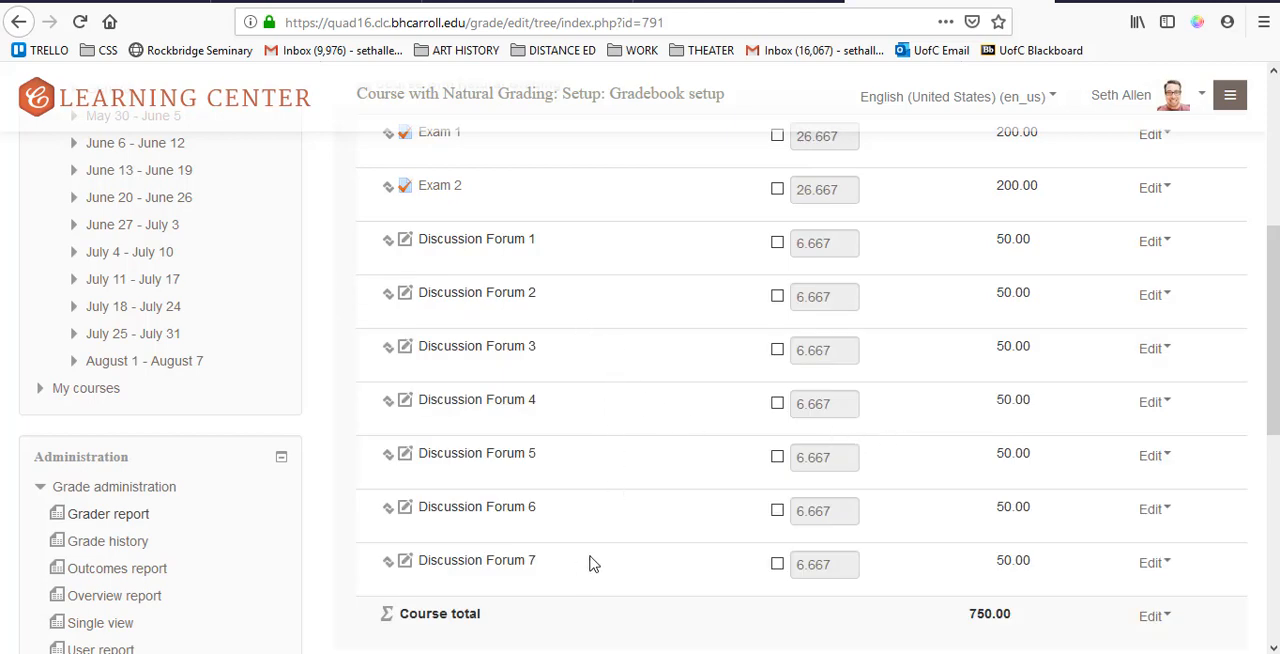
Step: Save the gradebook setup so item weights recalculate to total 100
scroll("down", 3)
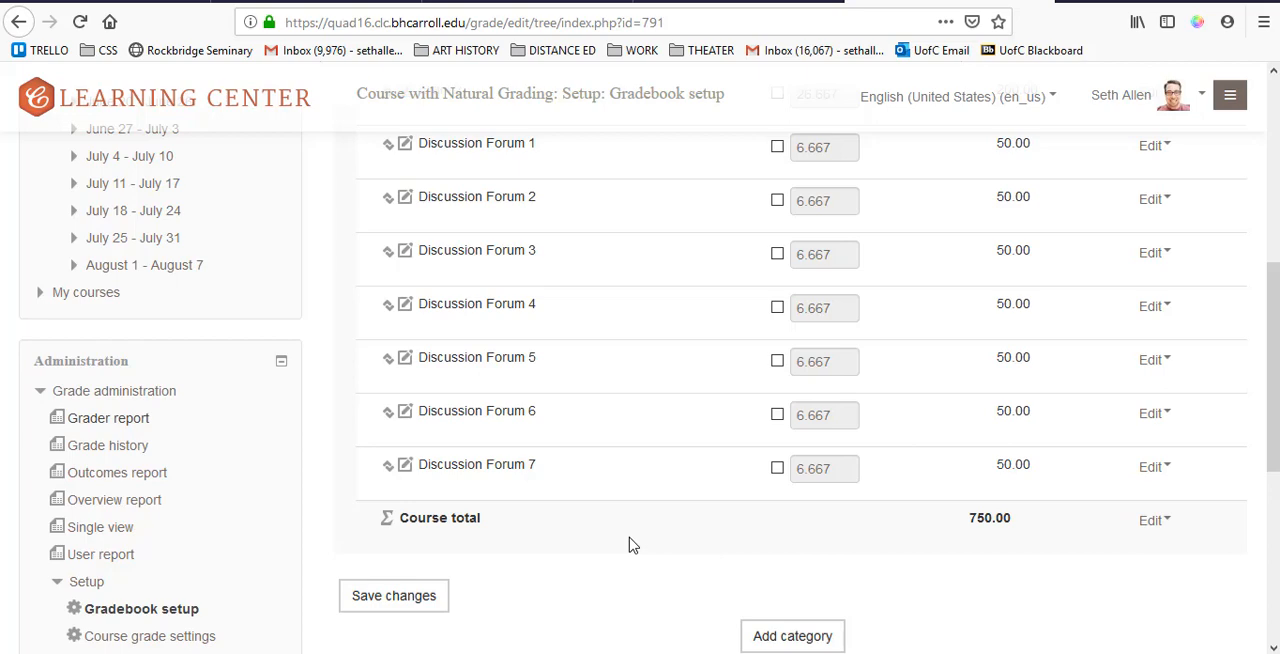
left_click(392, 596)
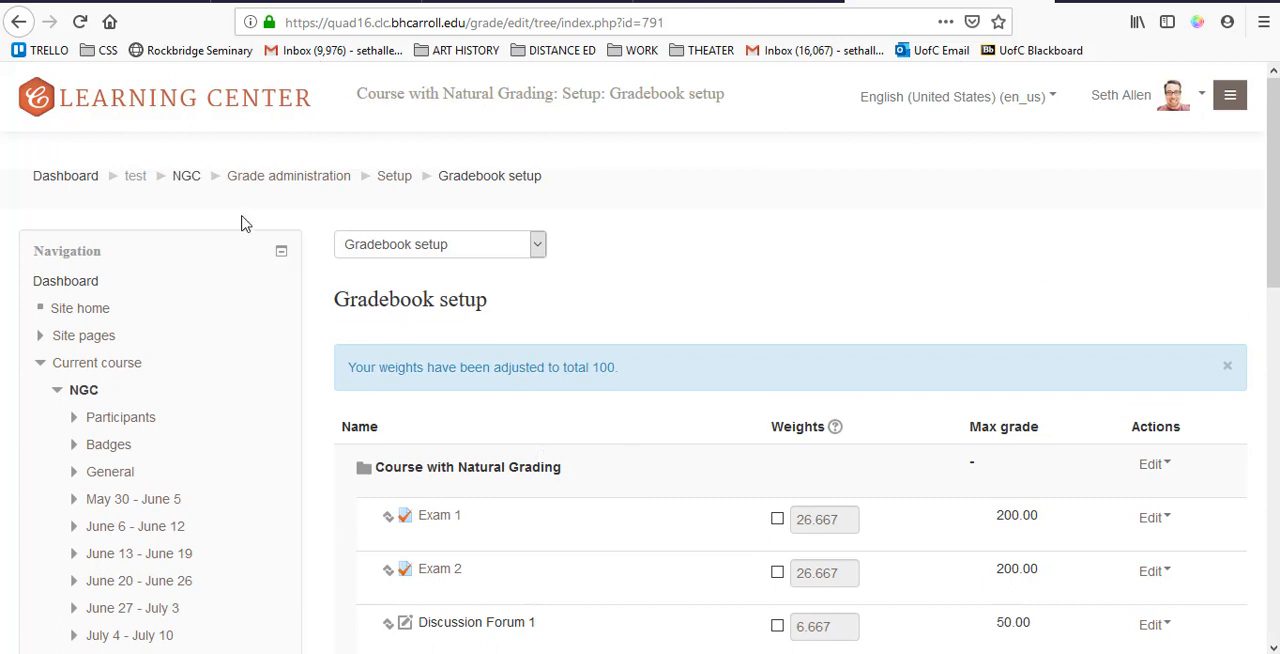
Step: Create the Research Paper - First Draft assignment with maximum grade 250 and return to the course
left_click(186, 176)
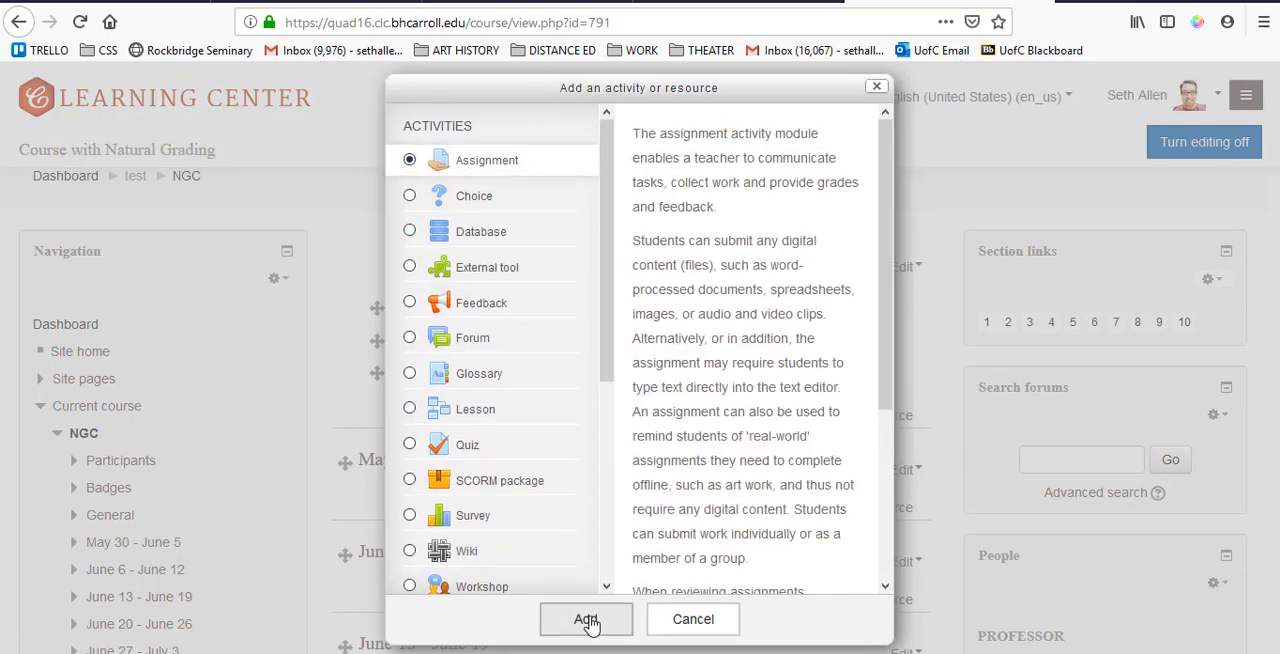
left_click(584, 620)
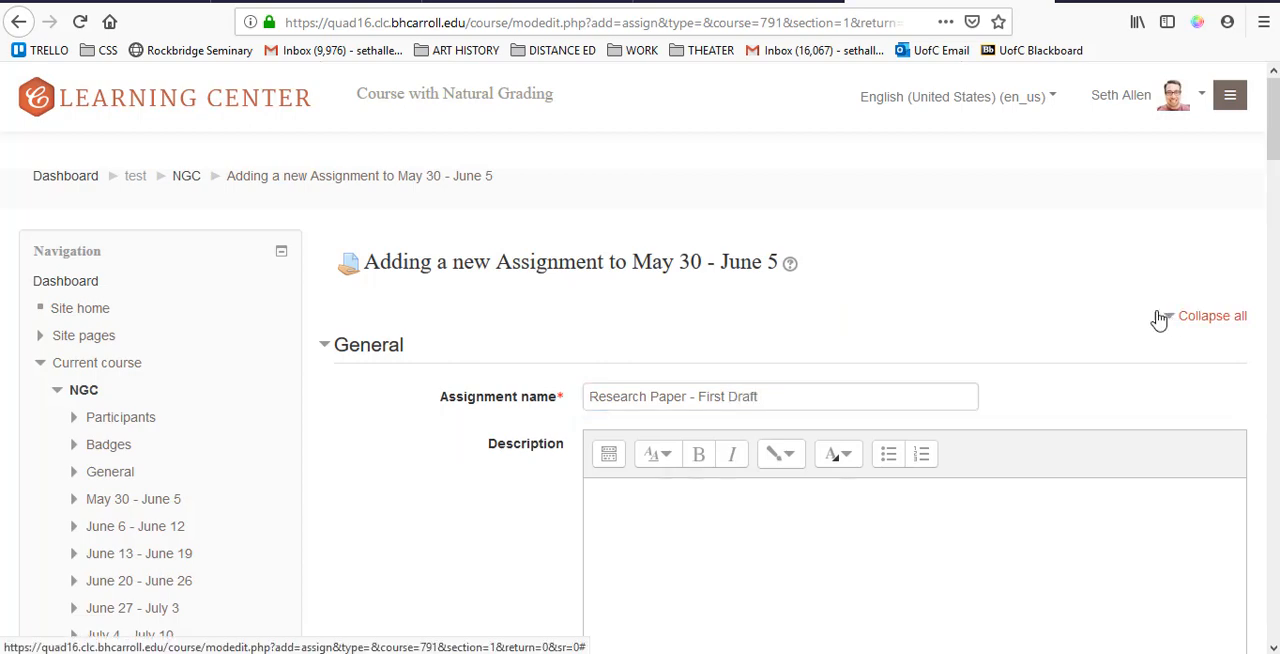
scroll("down", 3)
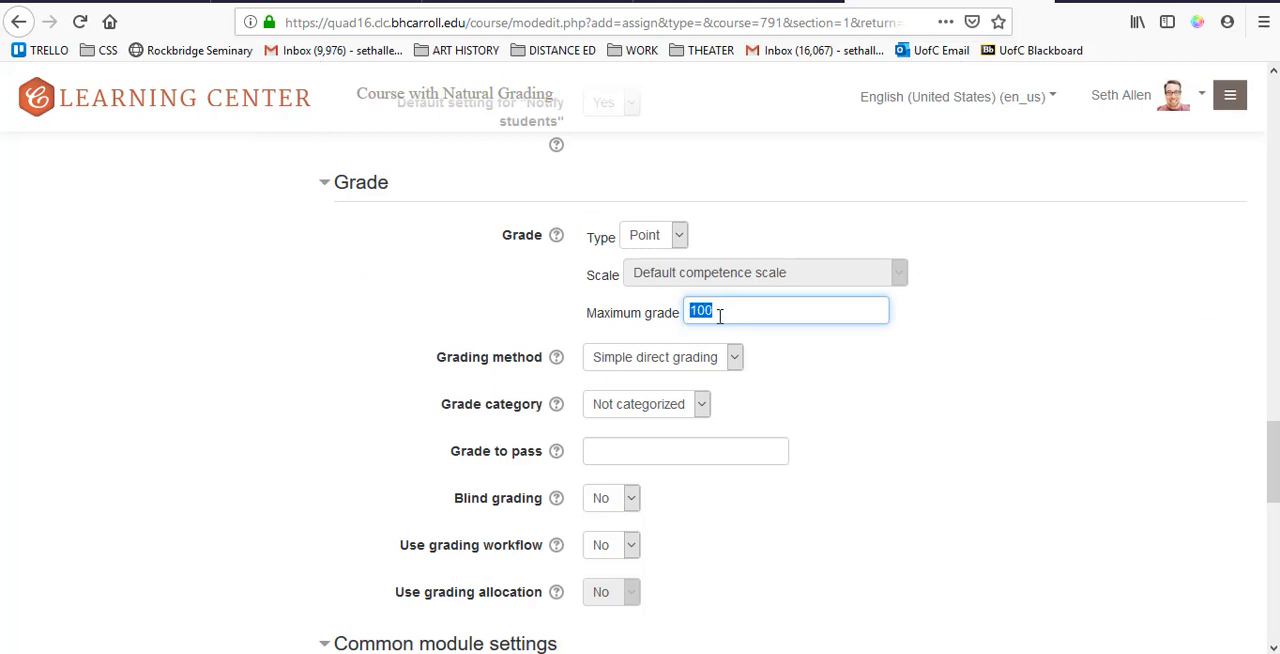
type("250")
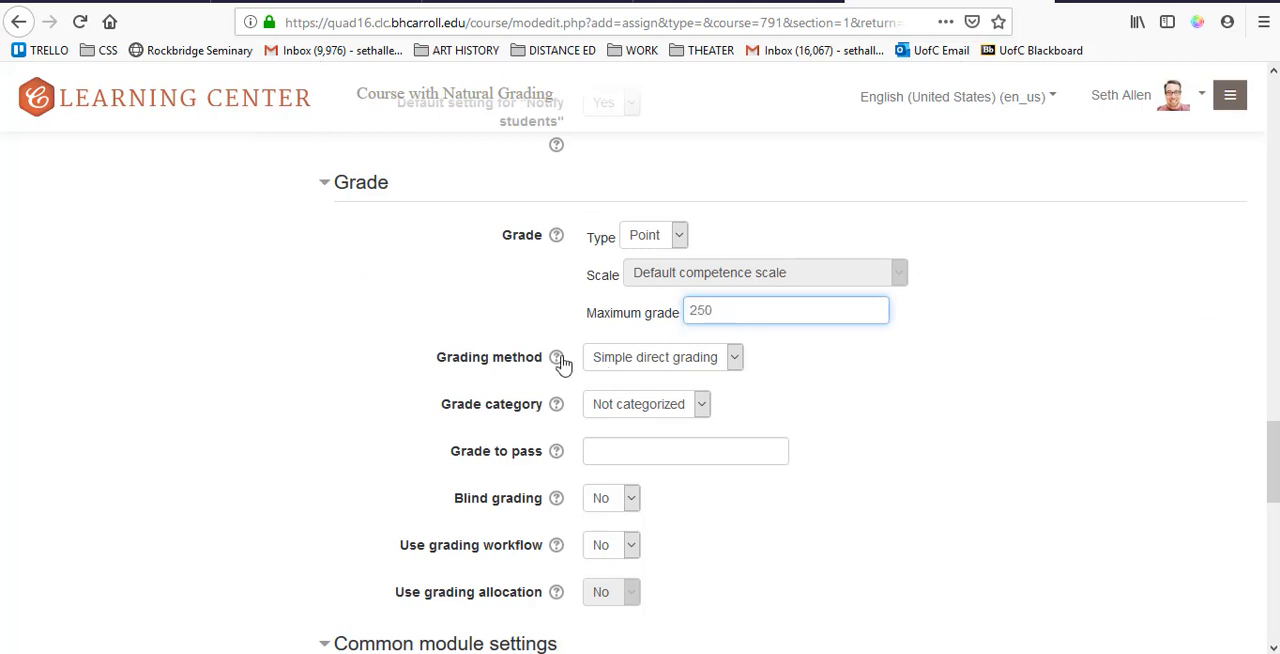
left_click(676, 504)
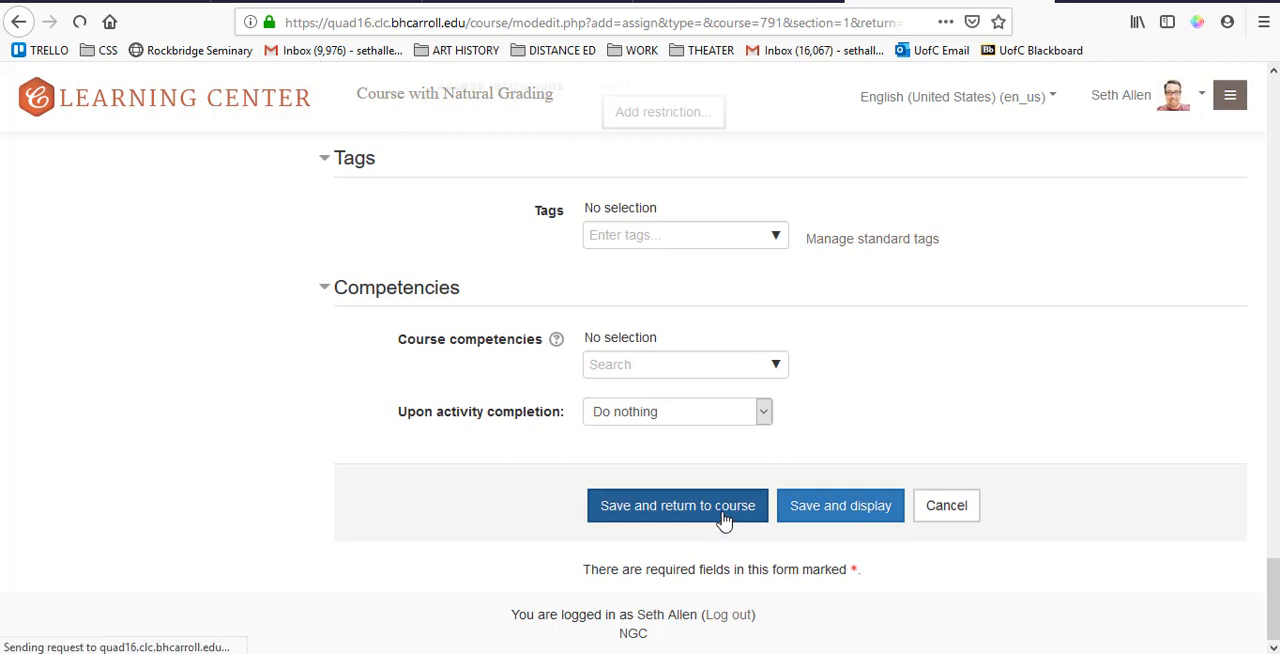
left_click(676, 504)
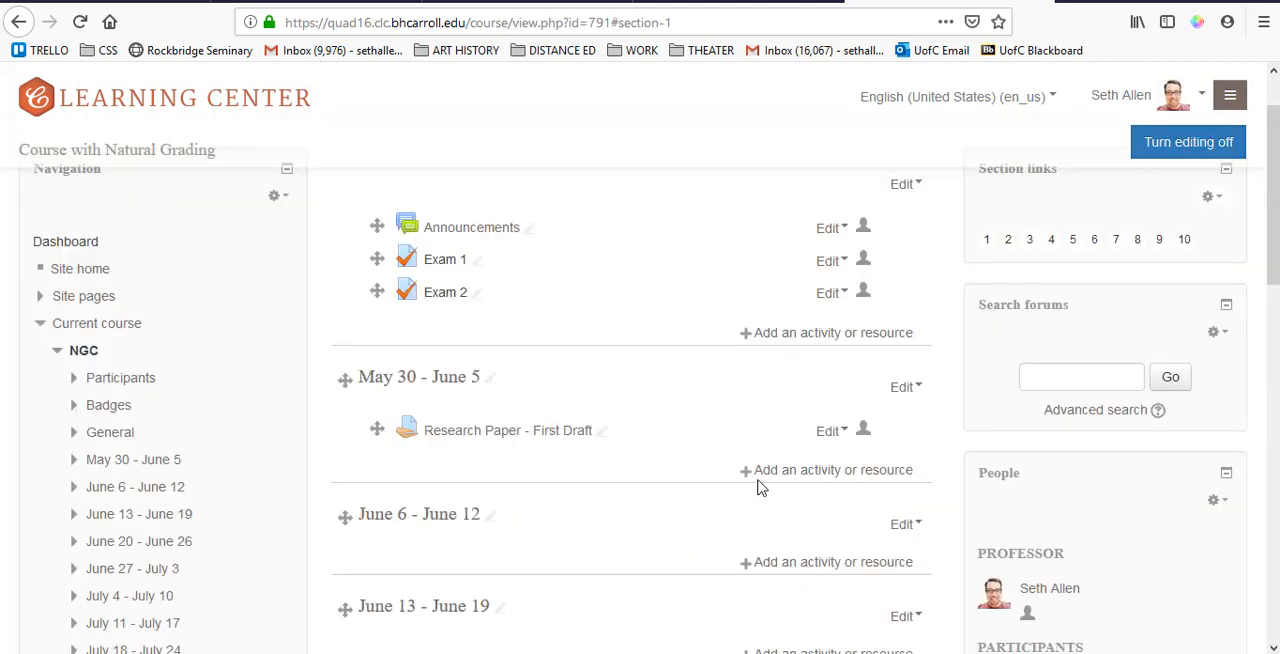
mouse_move(764, 470)
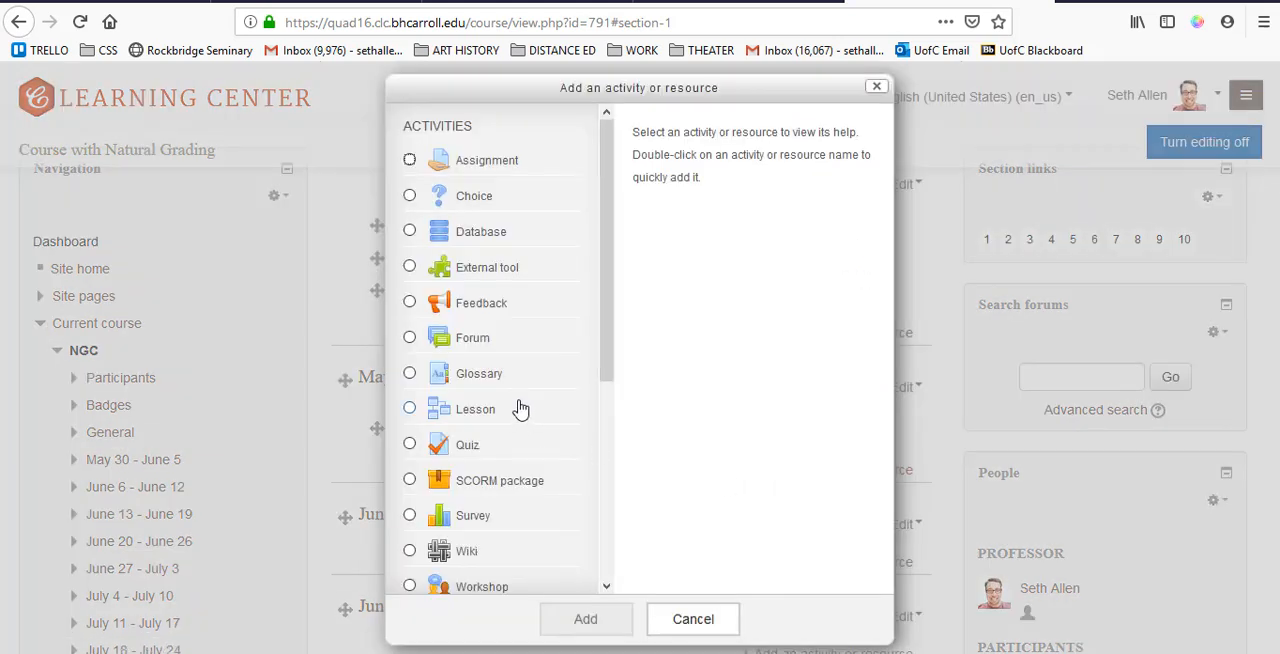
mouse_move(400, 420)
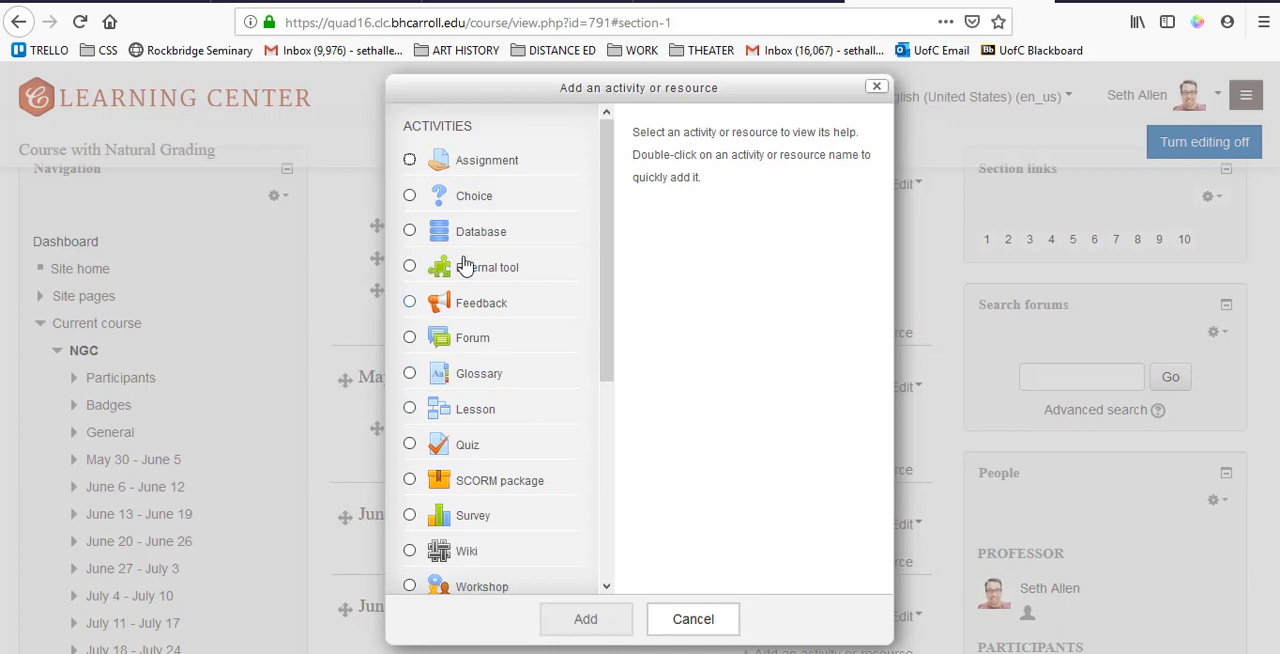
Step: Create the Research Paper Final Draft assignment in the May 30 - June 5 week
left_click(692, 618)
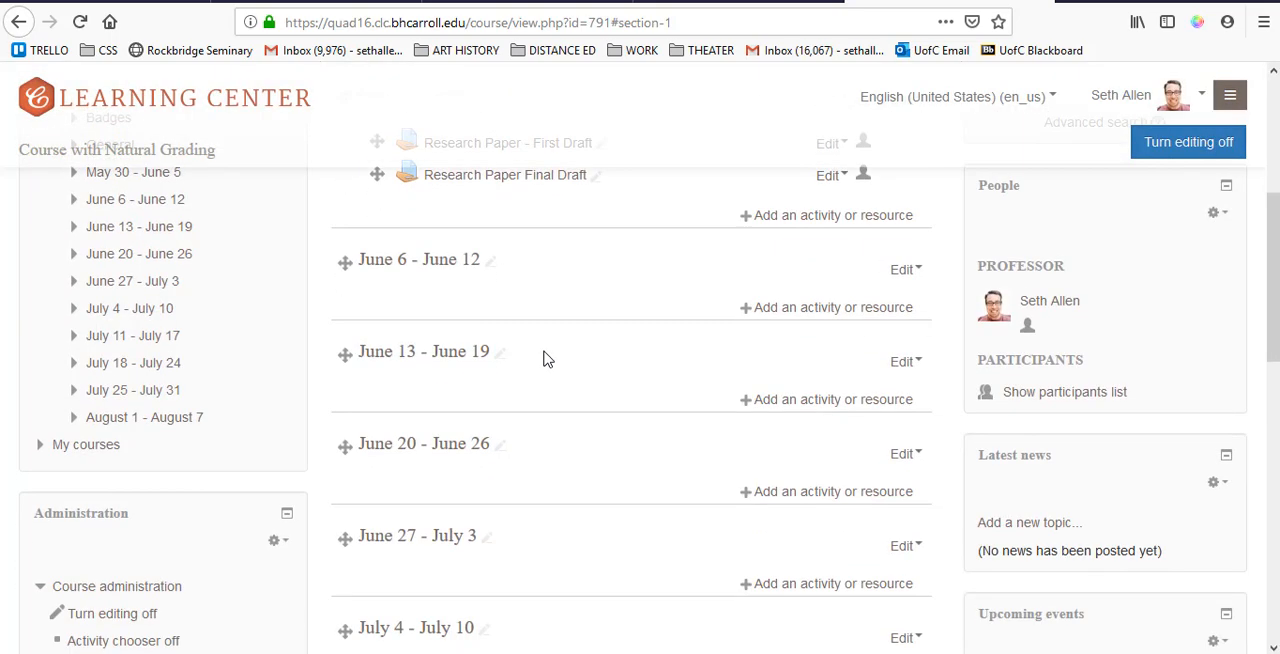
scroll("down", 3)
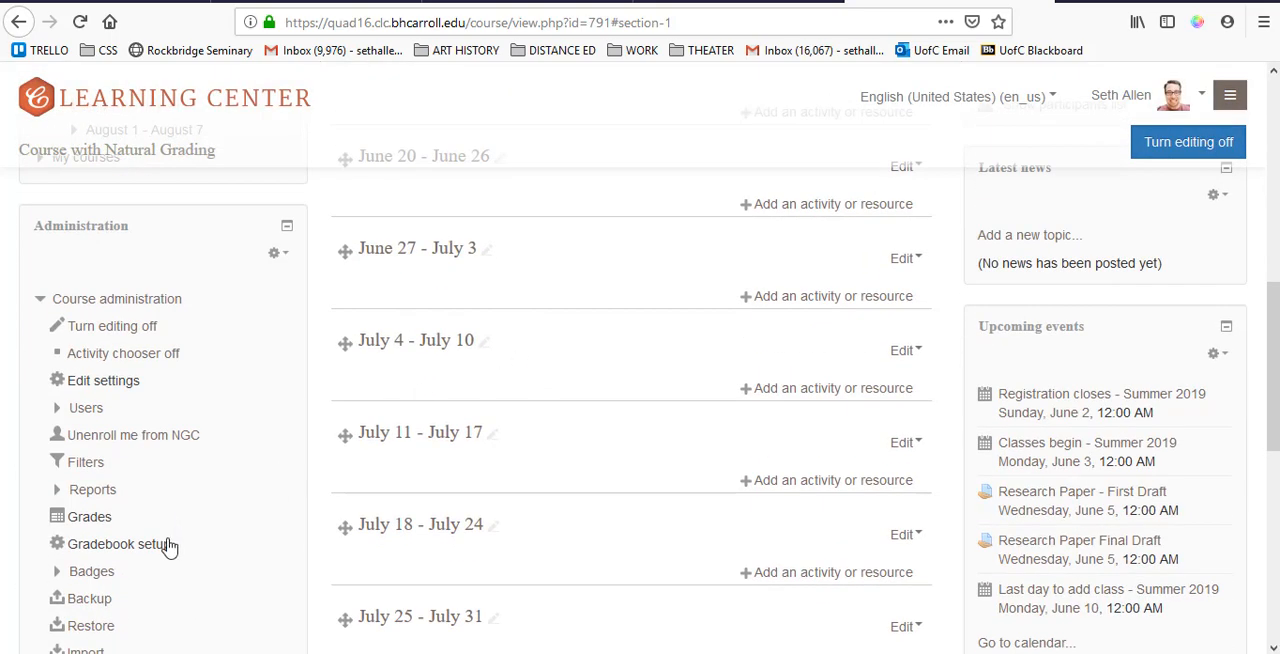
Step: Review the gradebook setup listing First Draft 250, Final Draft 450, total 1,450 points
left_click(118, 544)
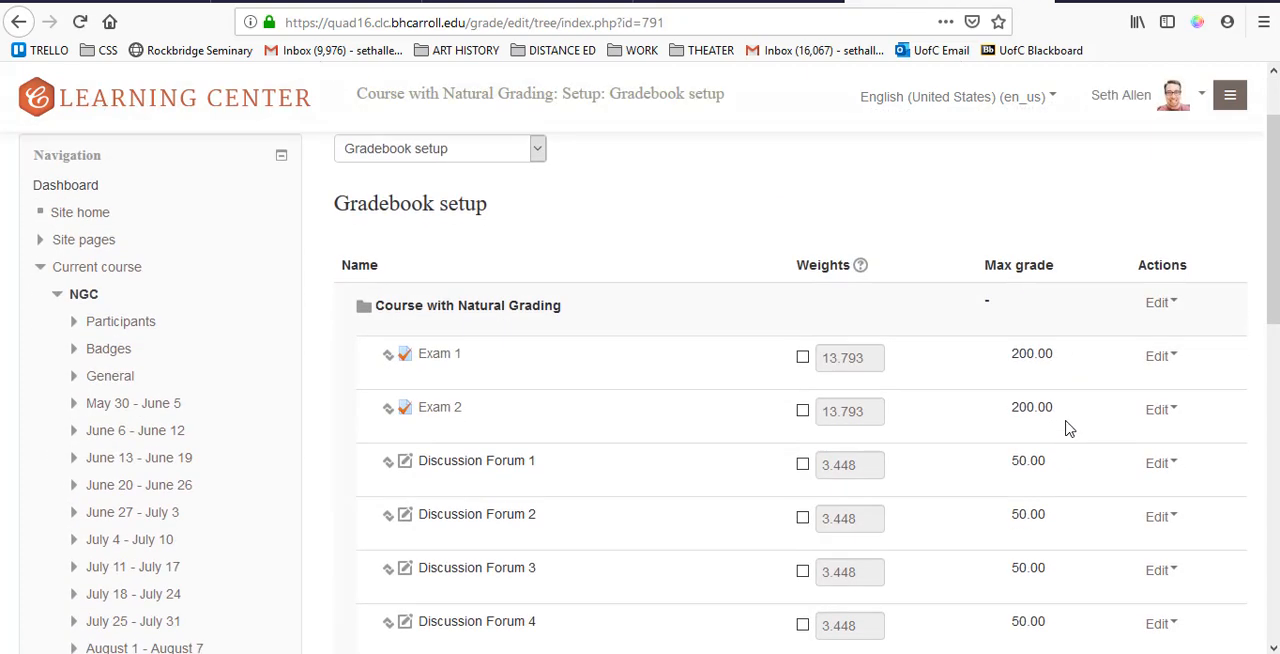
scroll("down", 3)
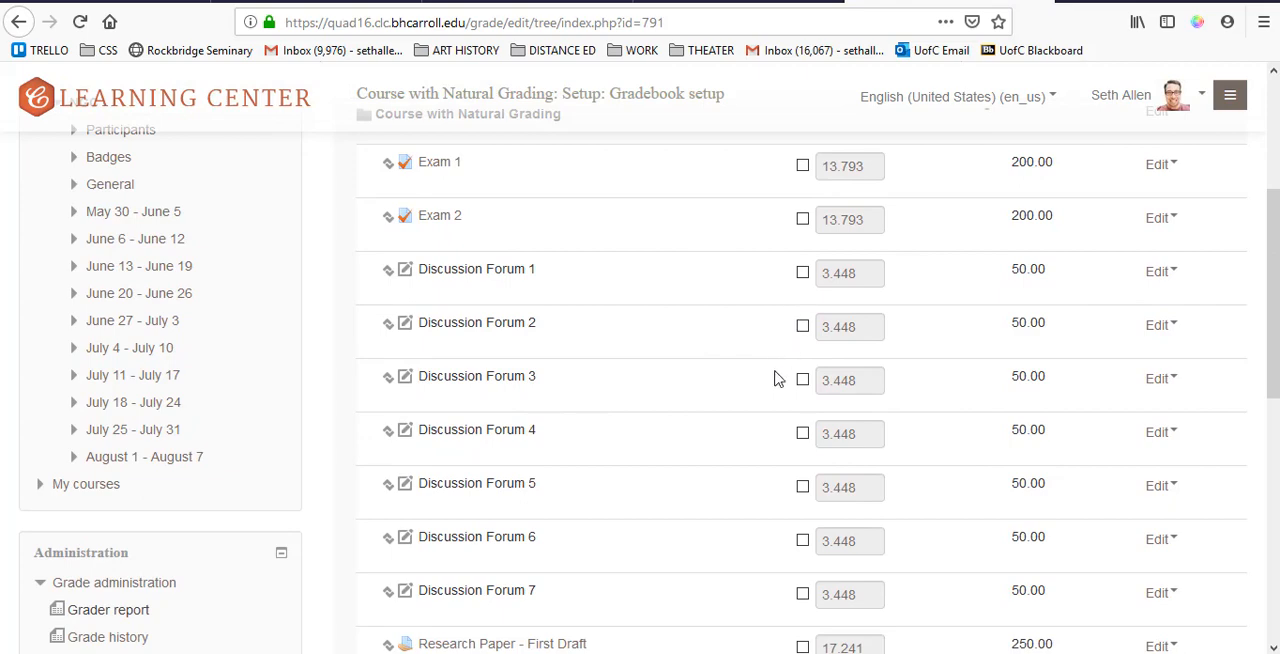
scroll("down", 3)
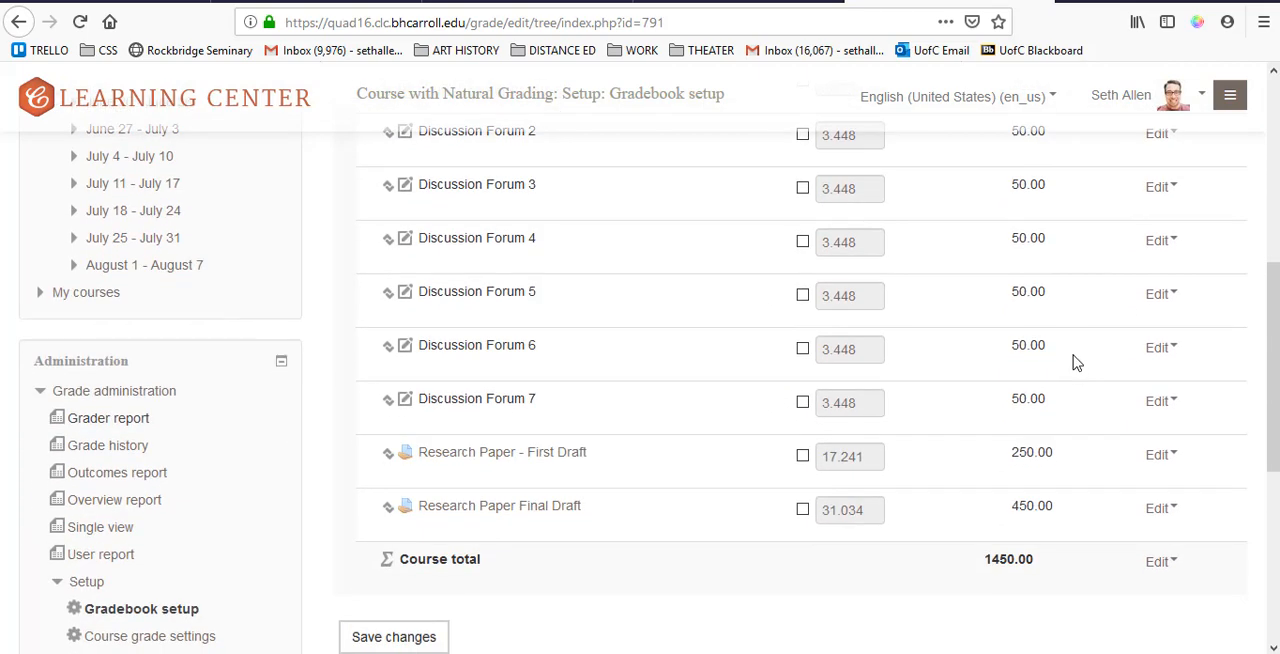
mouse_move(1068, 544)
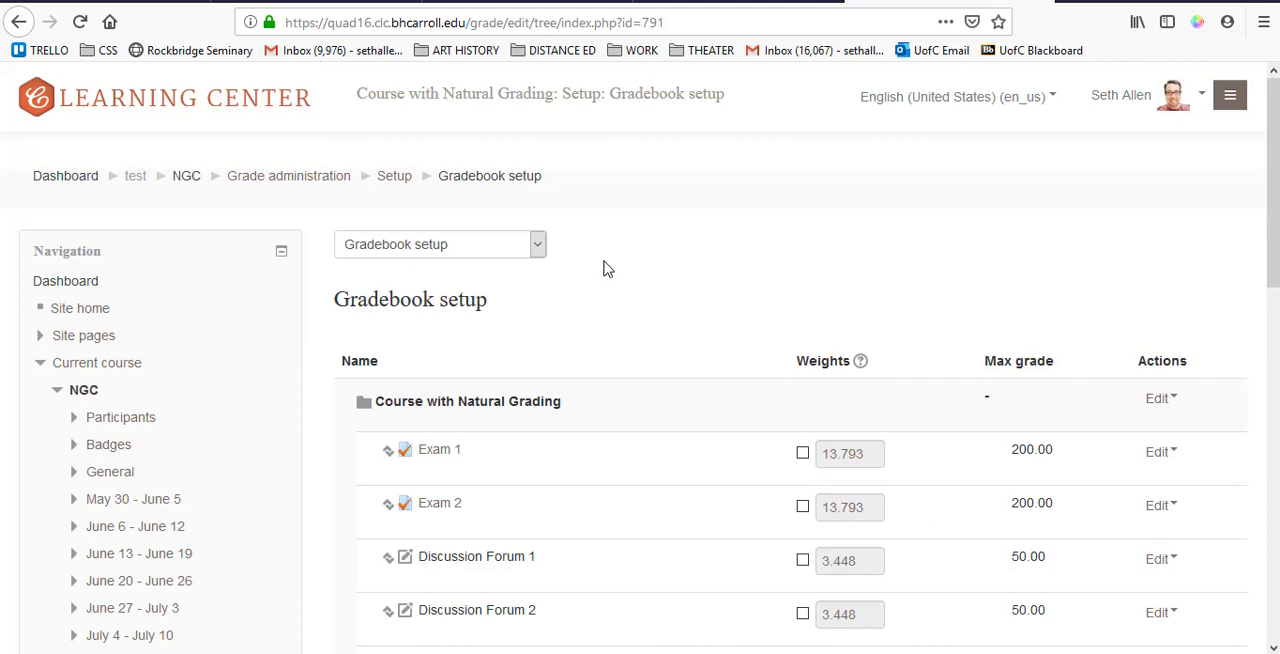
mouse_move(504, 272)
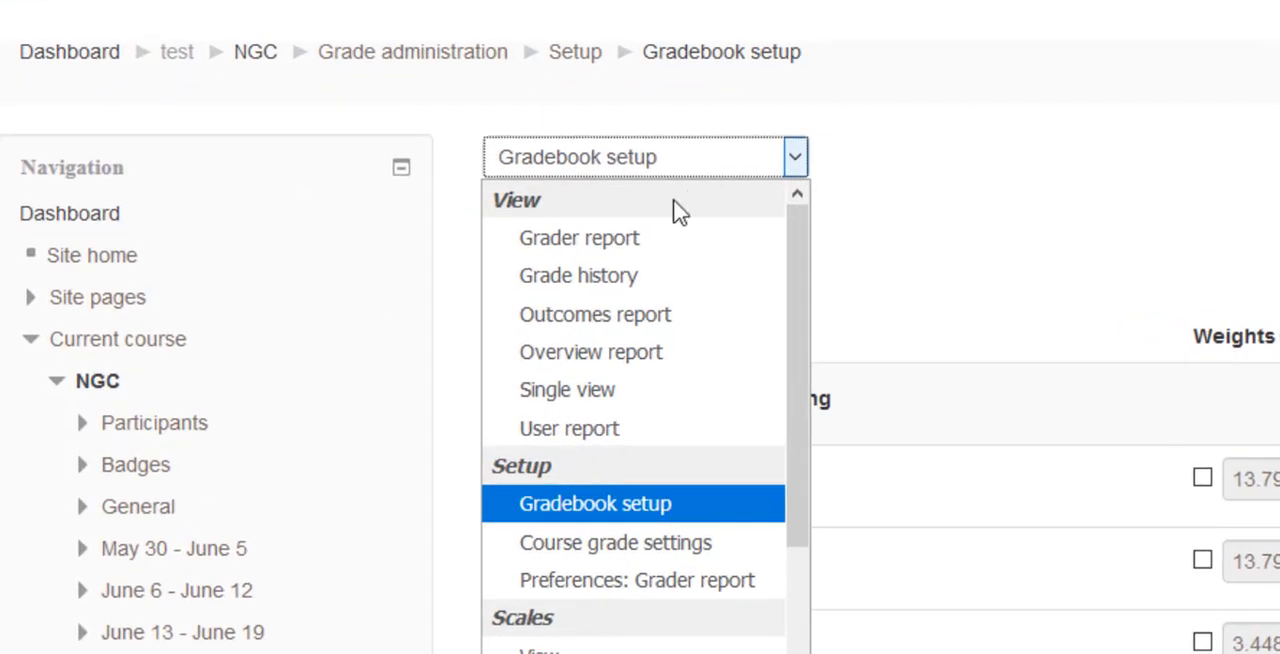
left_click(578, 236)
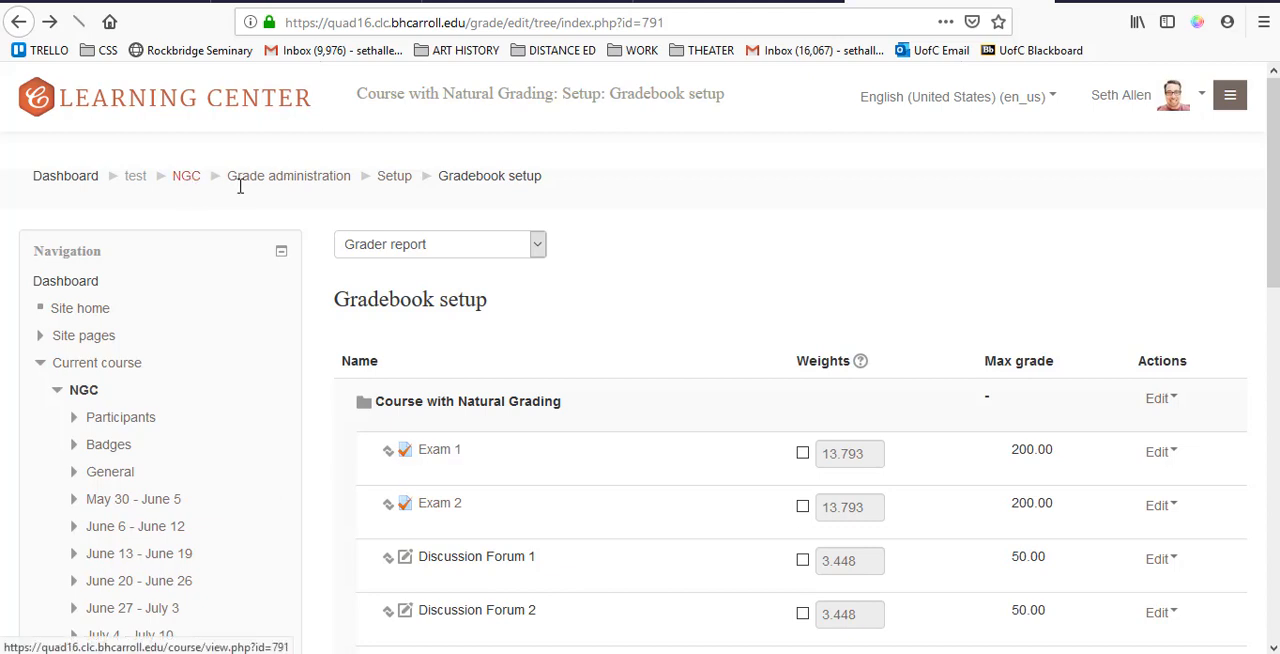
Step: View the Research Paper - First Draft assignment, then return to the NGC course page
left_click(186, 176)
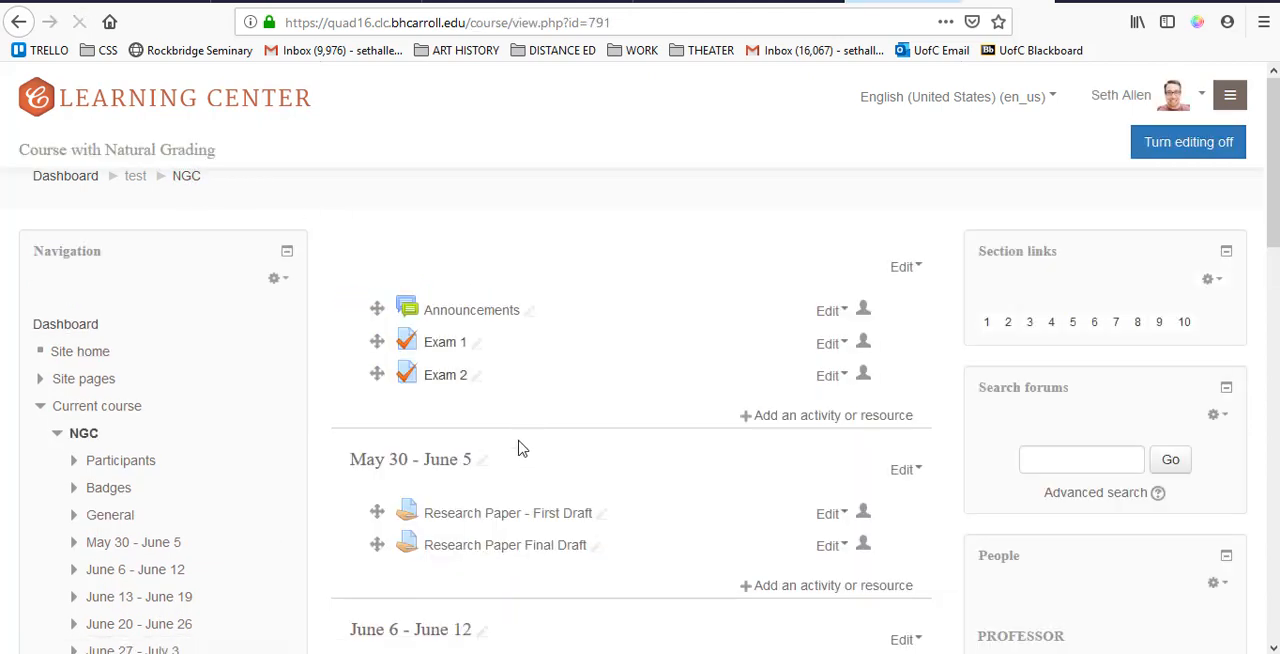
mouse_move(508, 512)
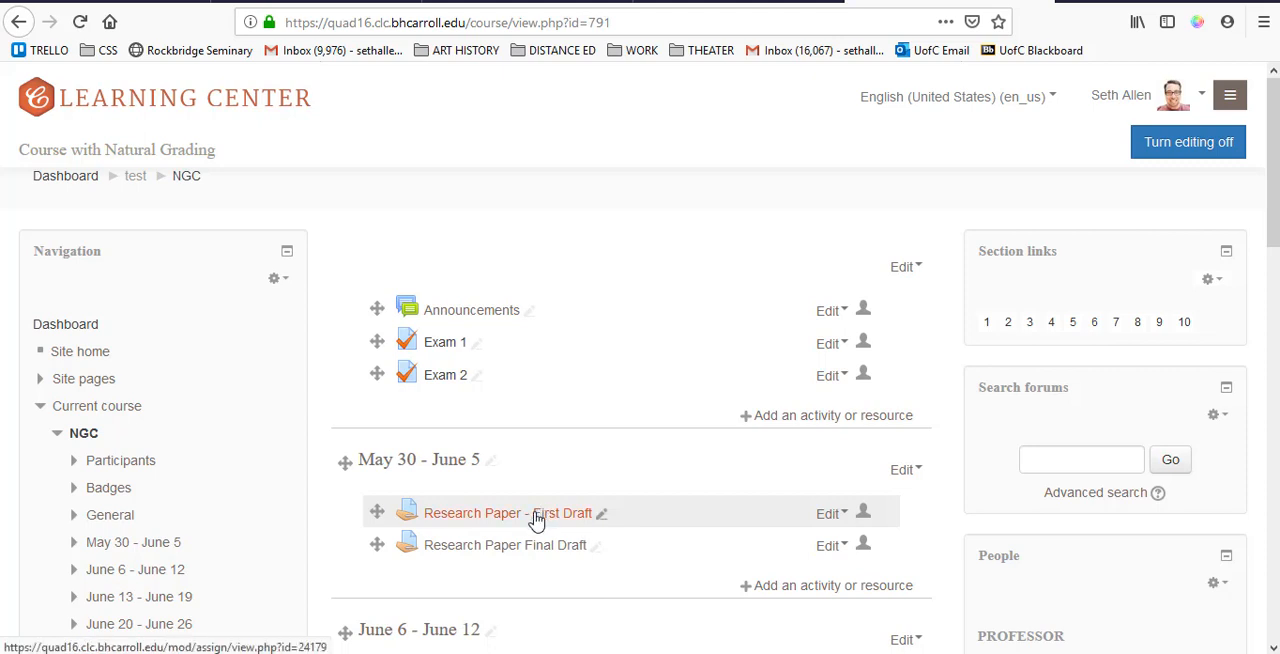
left_click(472, 512)
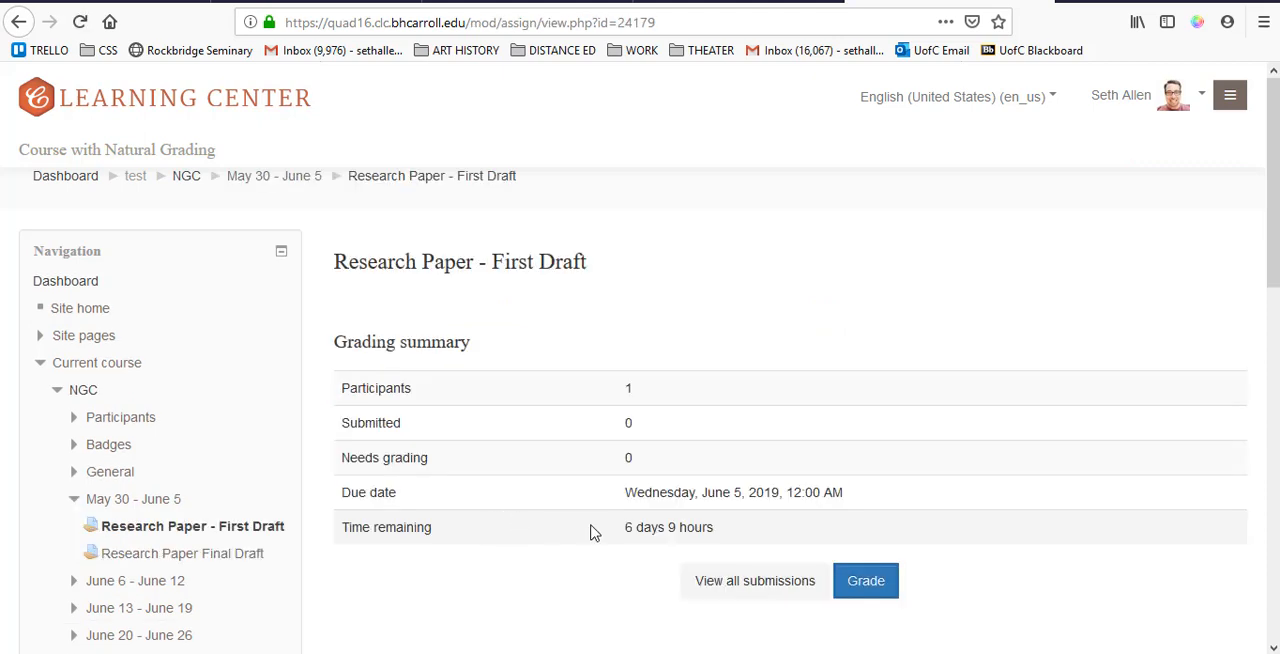
left_click(186, 176)
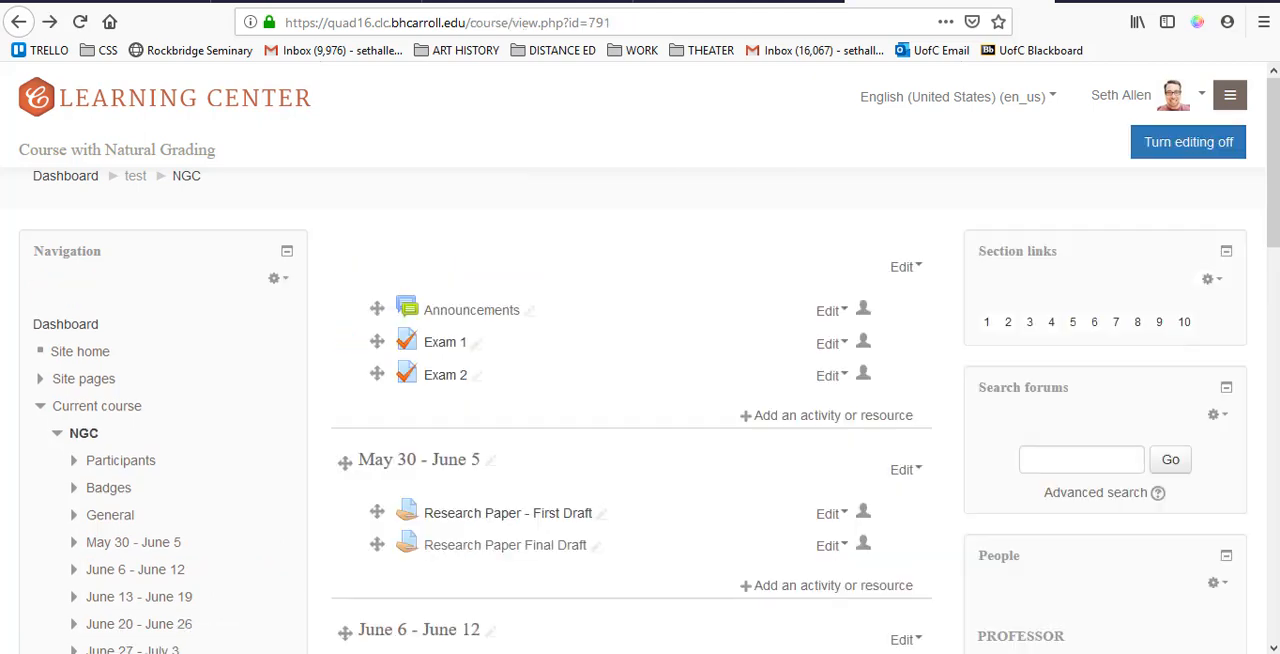